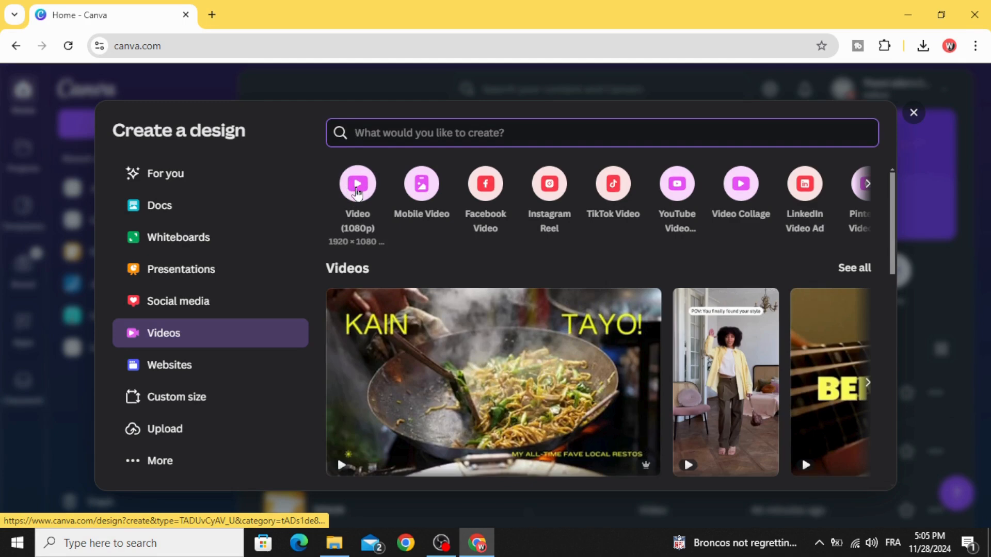
Create a 1080p video design and add the temple photo from recently used elements.
left_click(357, 183)
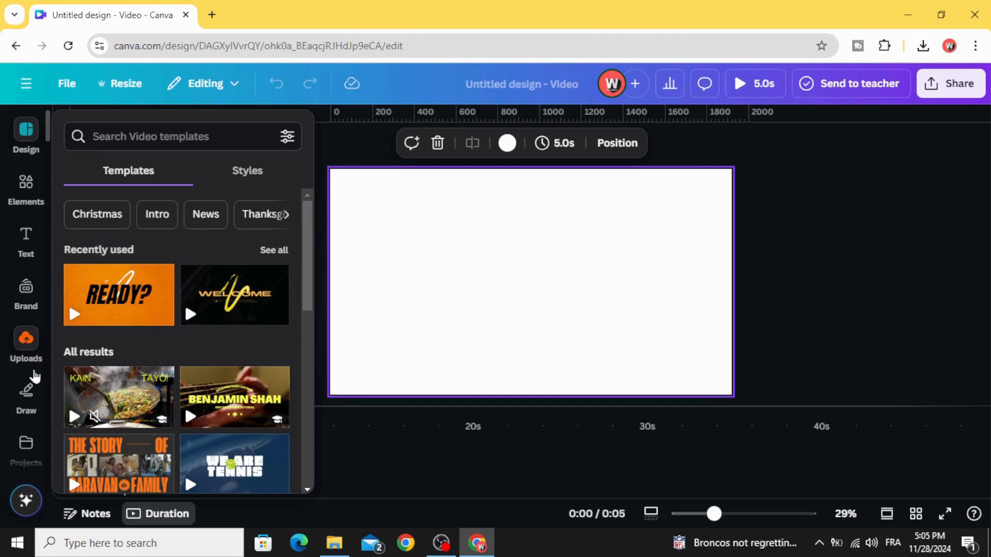
mouse_move(10, 287)
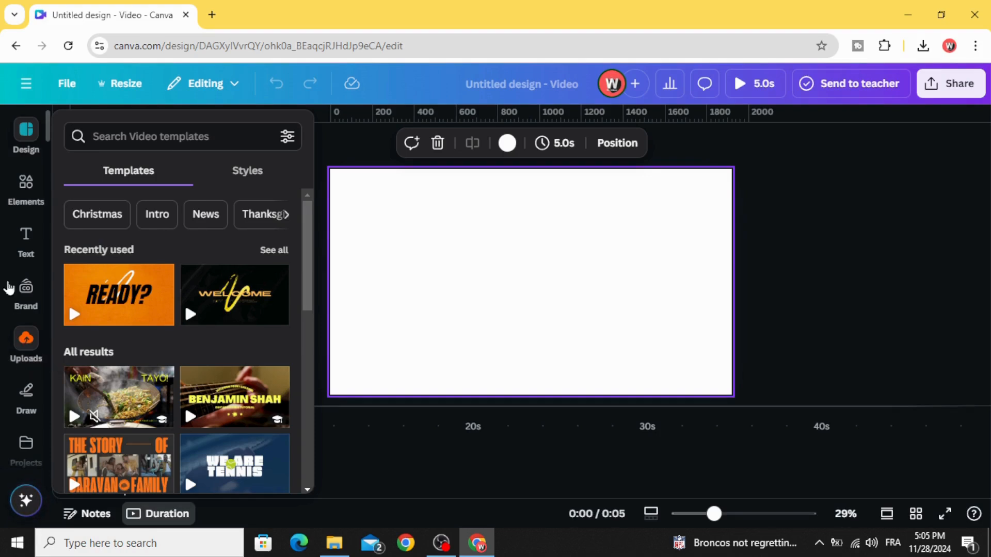
left_click(25, 186)
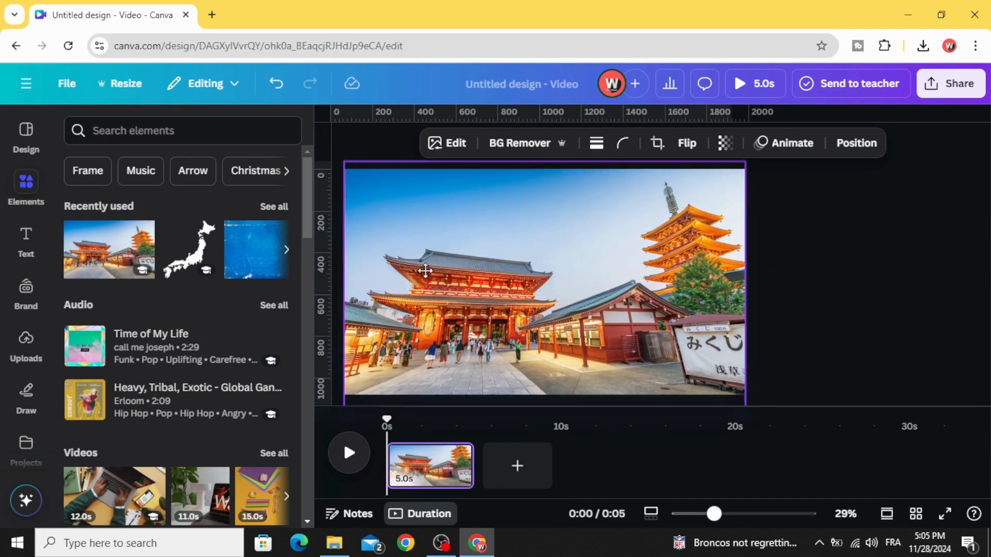
Remove the temple photo's background, then add a 'SKY' photo and send it backward.
left_click(518, 143)
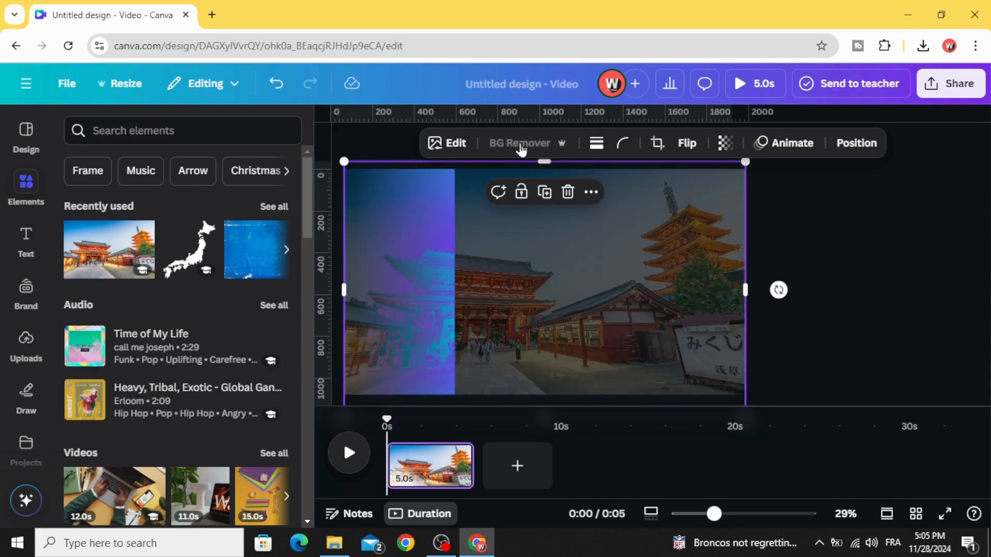
left_click(520, 143)
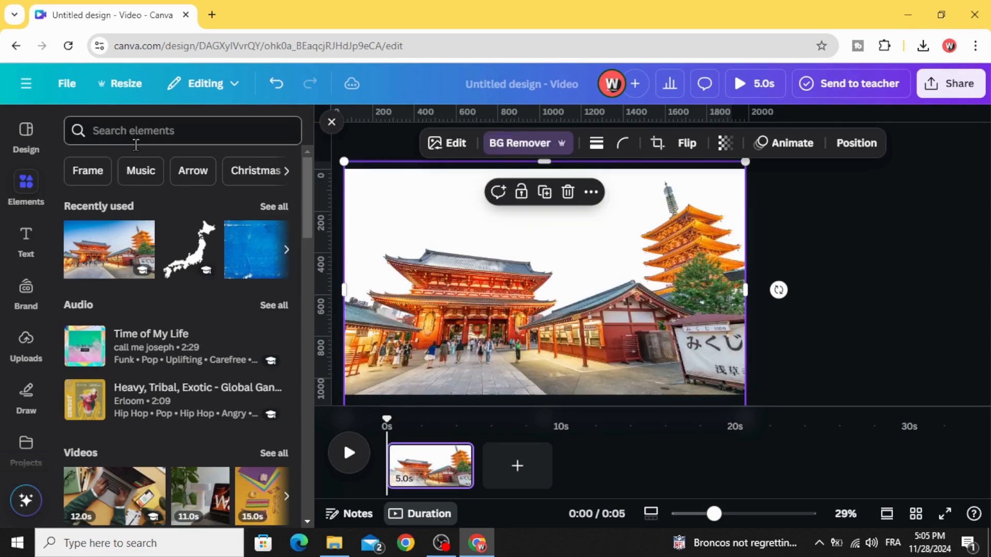
type("s")
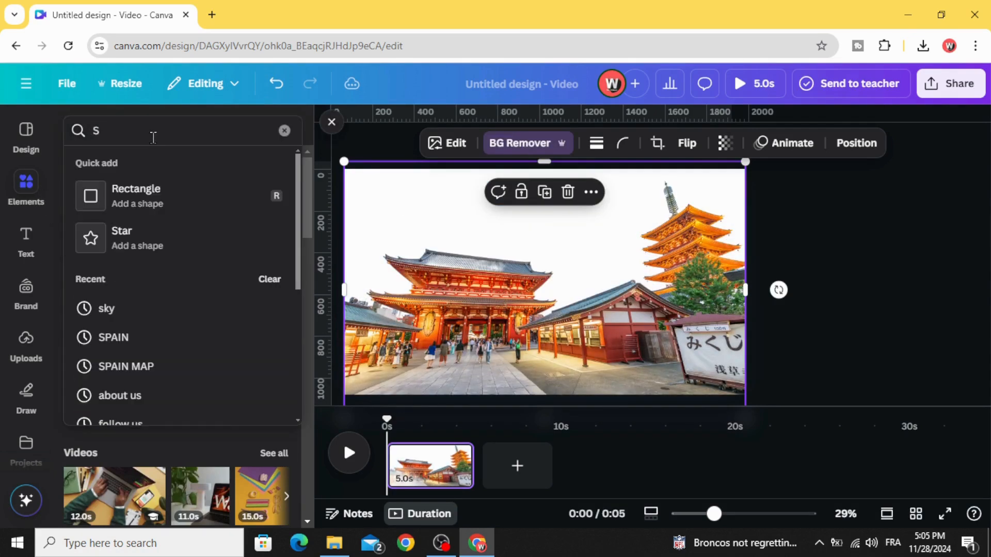
type("KY")
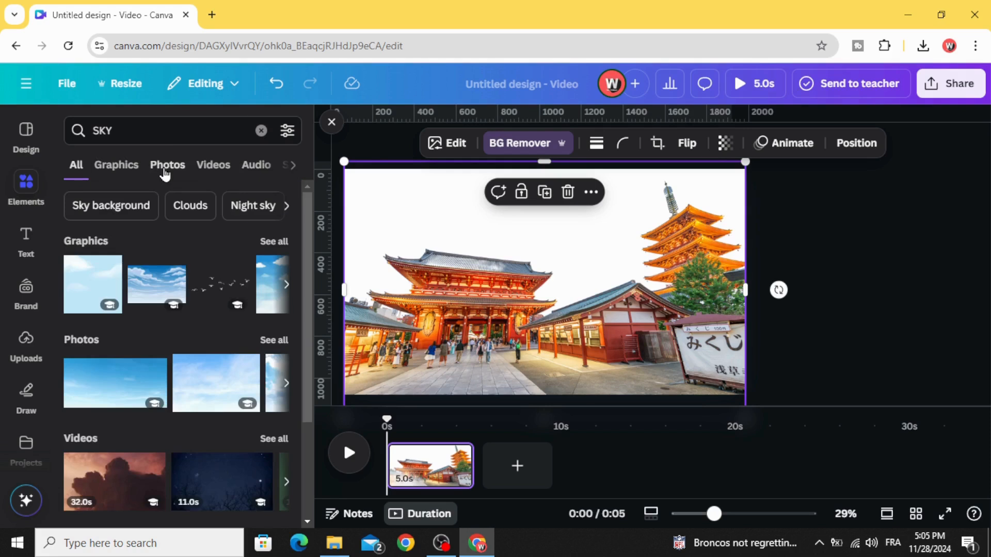
left_click(167, 166)
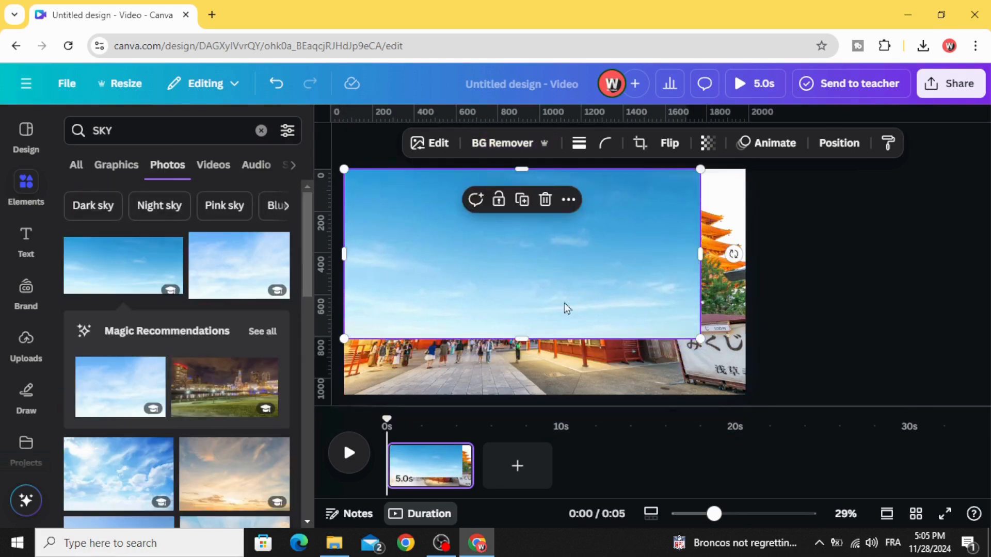
left_click_drag(699, 254, 769, 270)
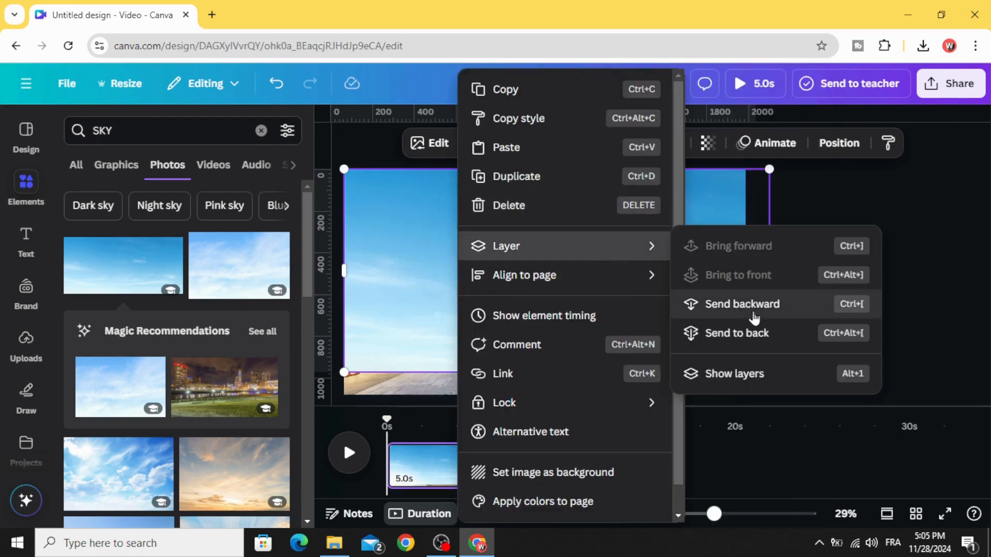
left_click(743, 304)
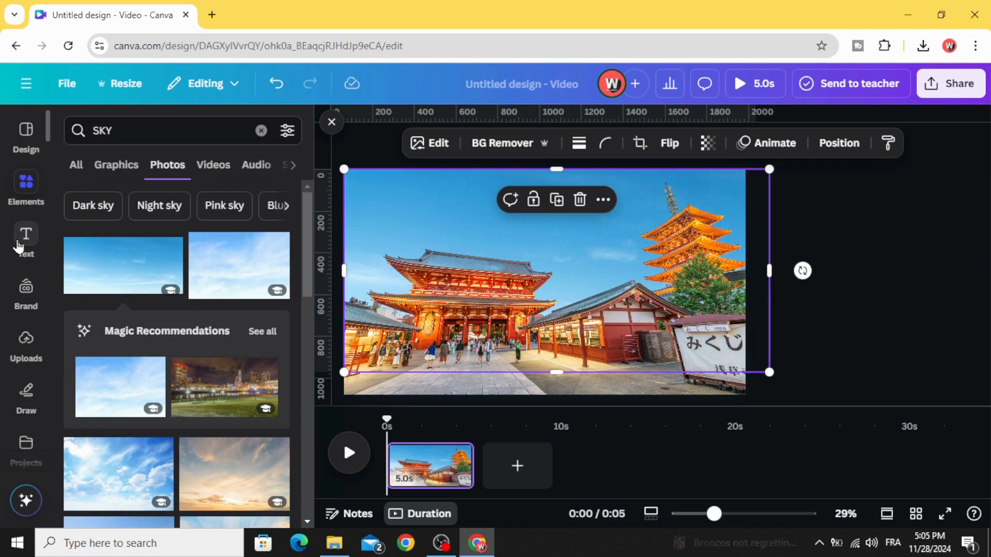
Add a 'JAPAN' heading in Zuume Rough Bold, colour it white and enlarge it.
left_click(26, 239)
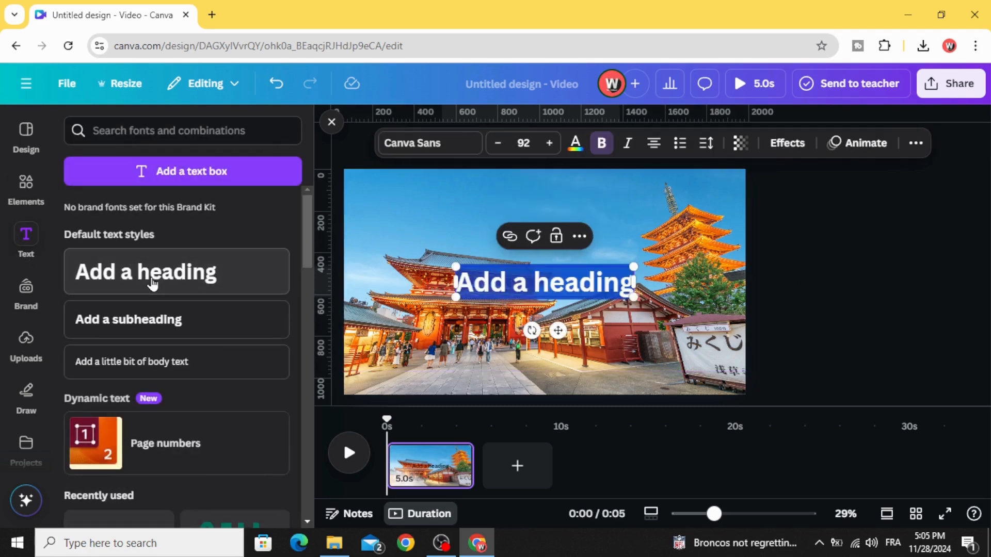
type("JAPAN")
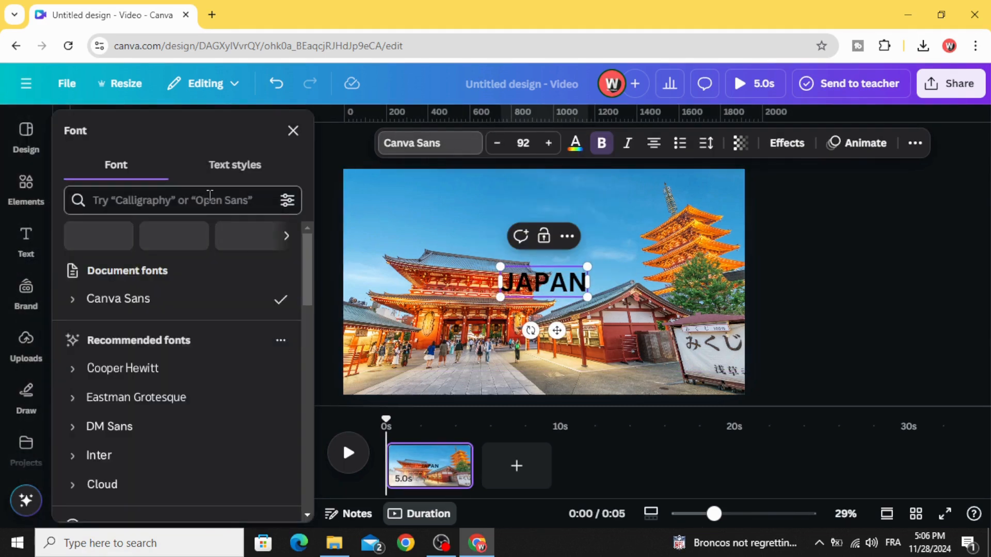
type("ZUU")
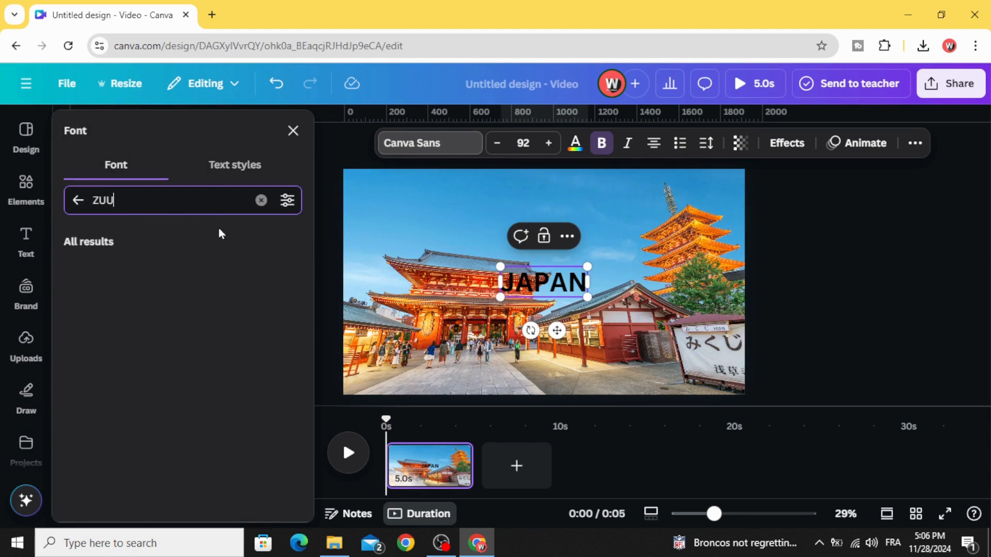
left_click(119, 270)
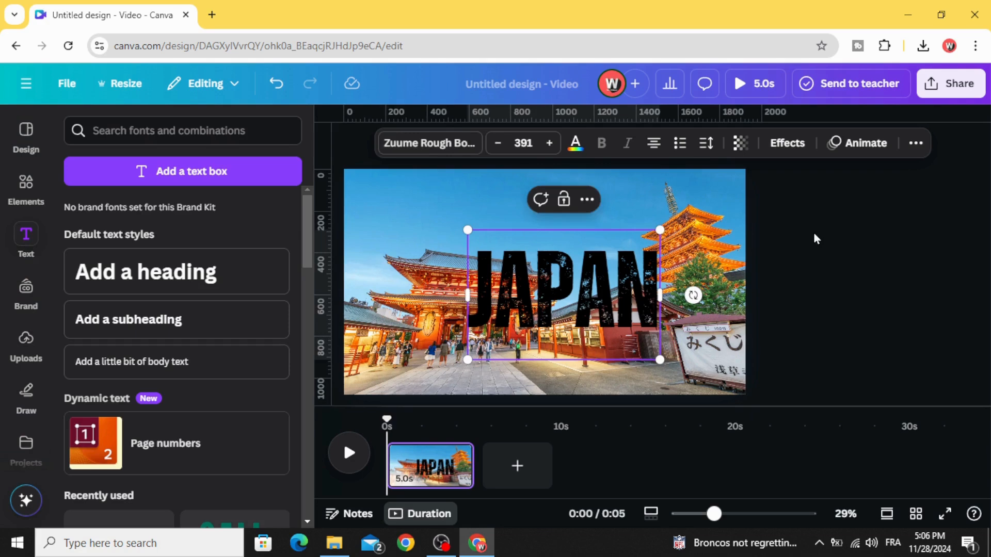
left_click(574, 143)
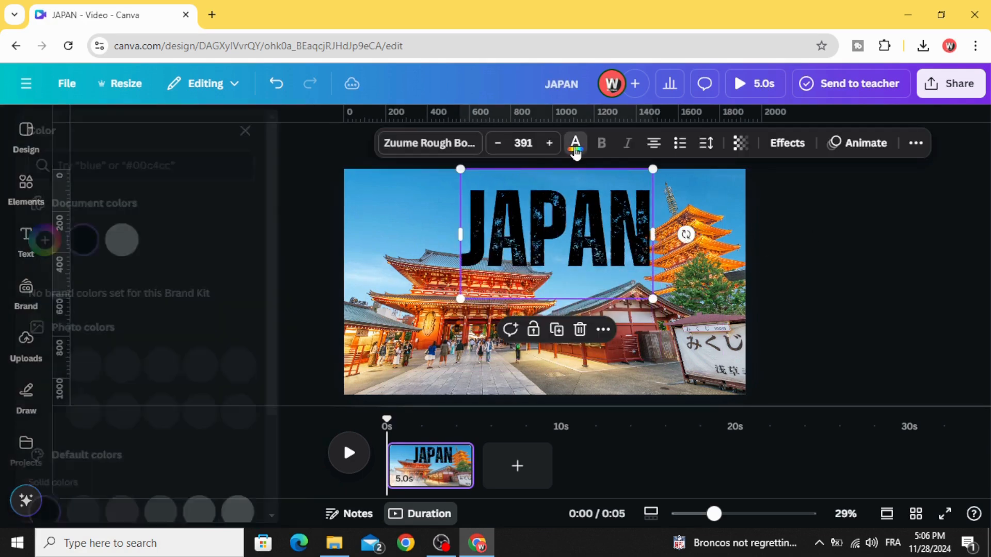
left_click(157, 239)
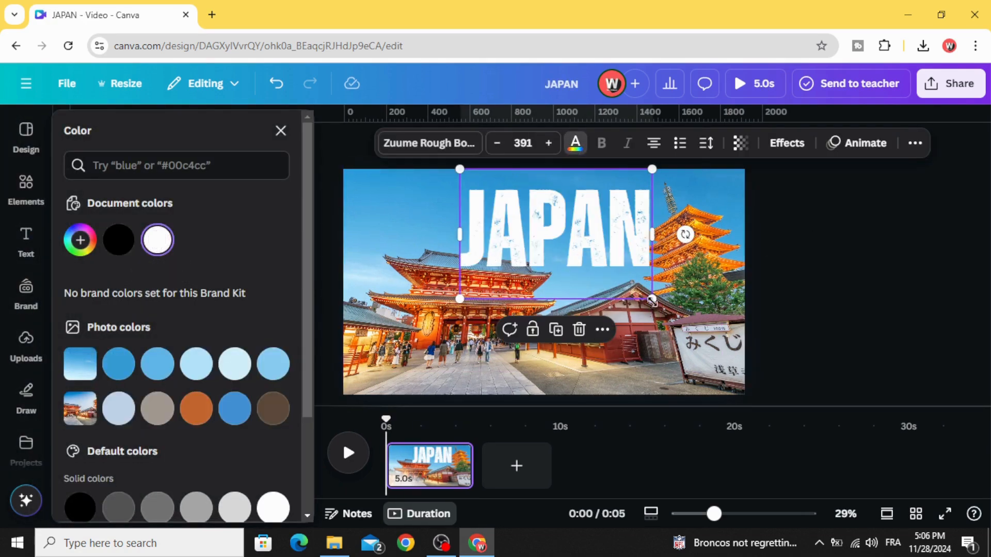
left_click_drag(651, 297, 658, 306)
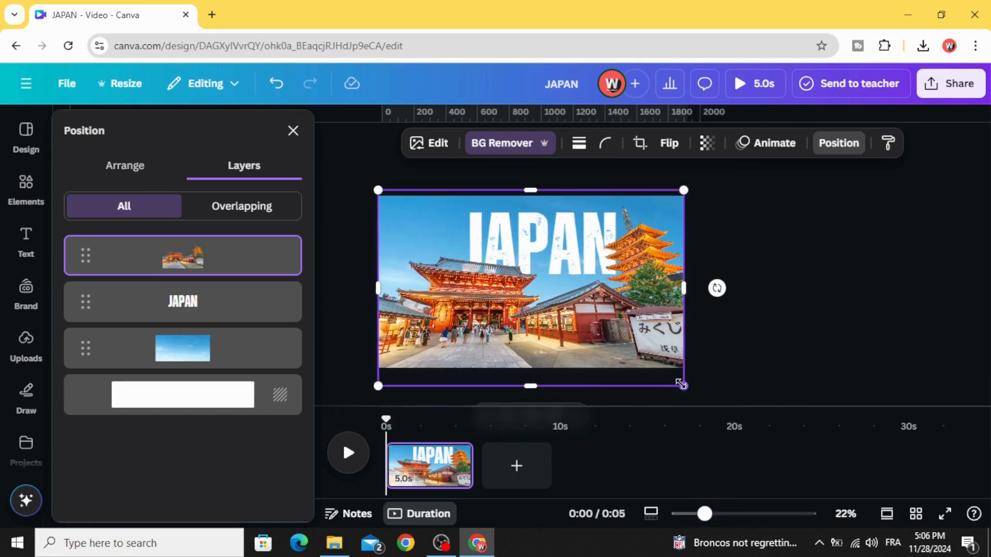
Drag the temple photo down to show only its rooftops and select the JAPAN title layer.
left_click_drag(682, 385, 798, 408)
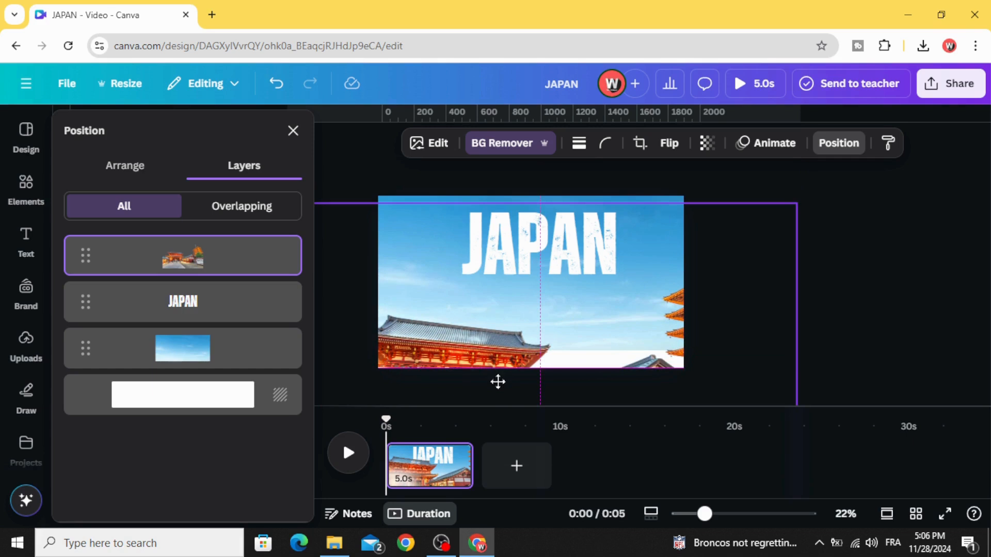
left_click(539, 246)
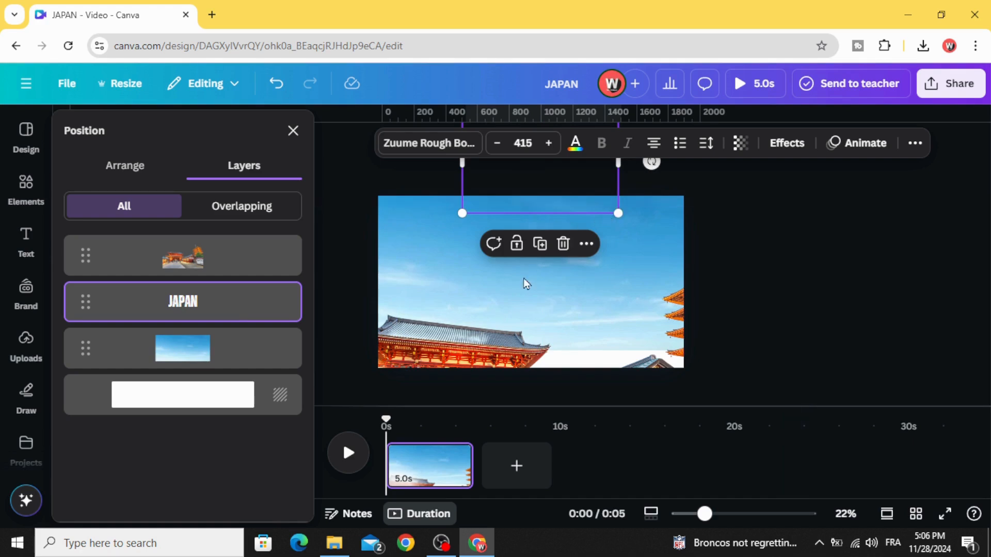
Add the blue scratched texture from the GRUNGE photo search and fit it to the page.
left_click(25, 181)
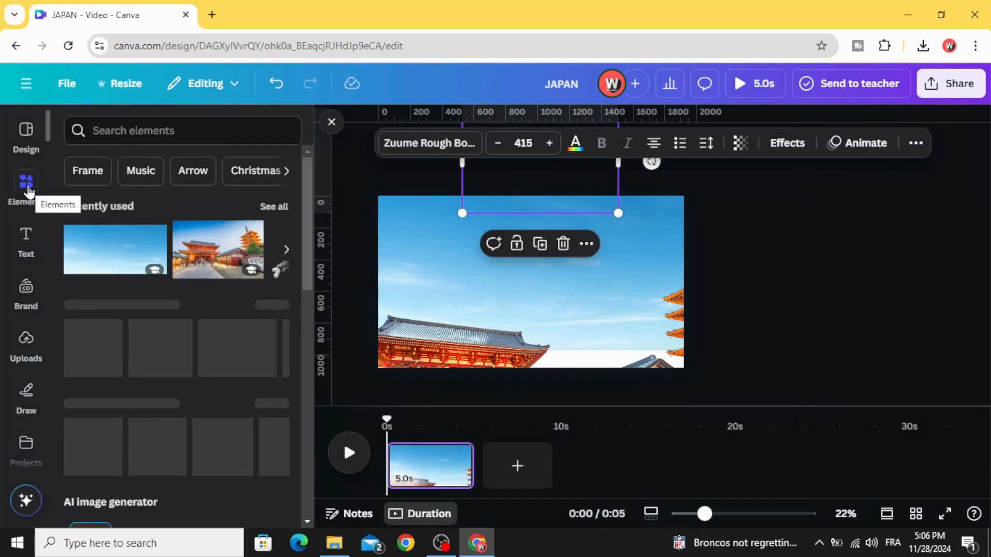
left_click(183, 130)
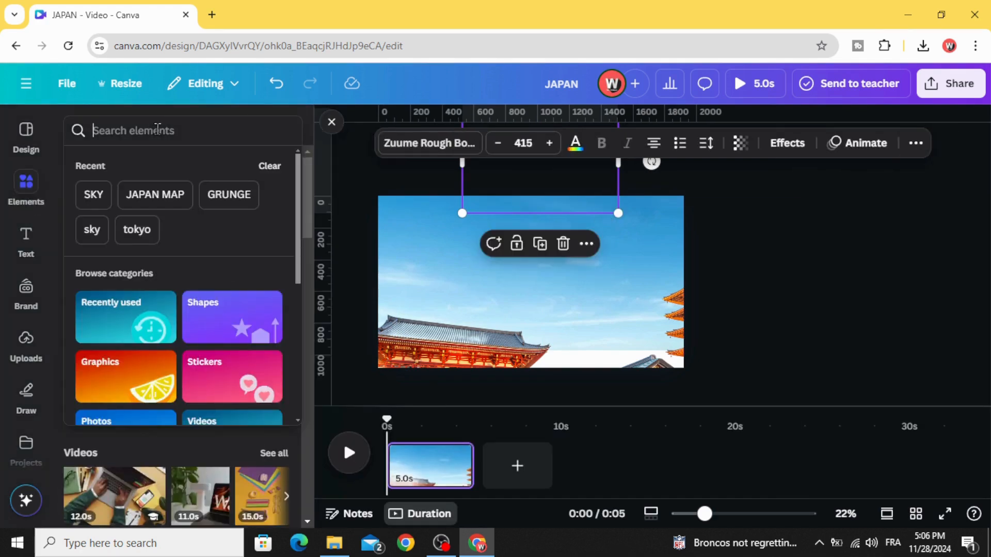
left_click(228, 195)
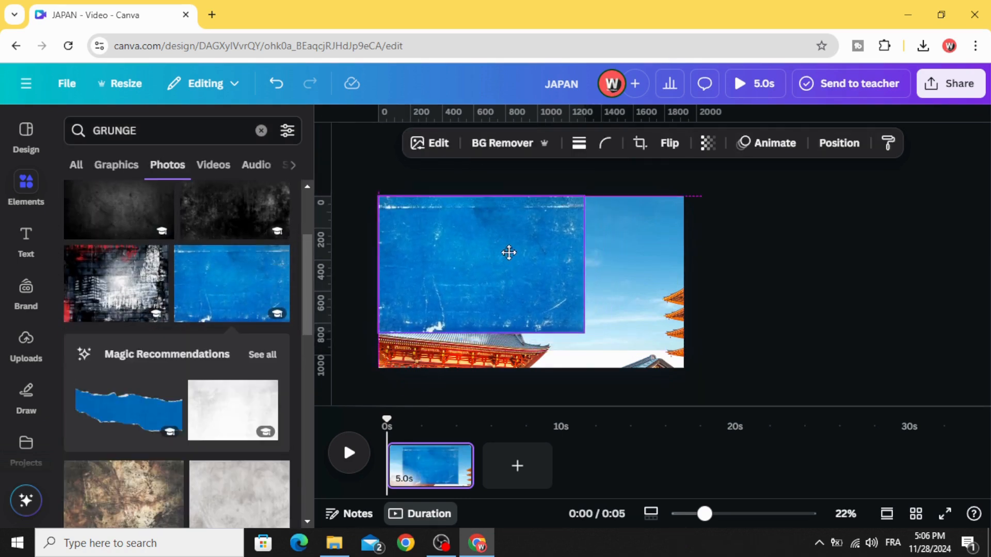
left_click_drag(585, 338, 675, 381)
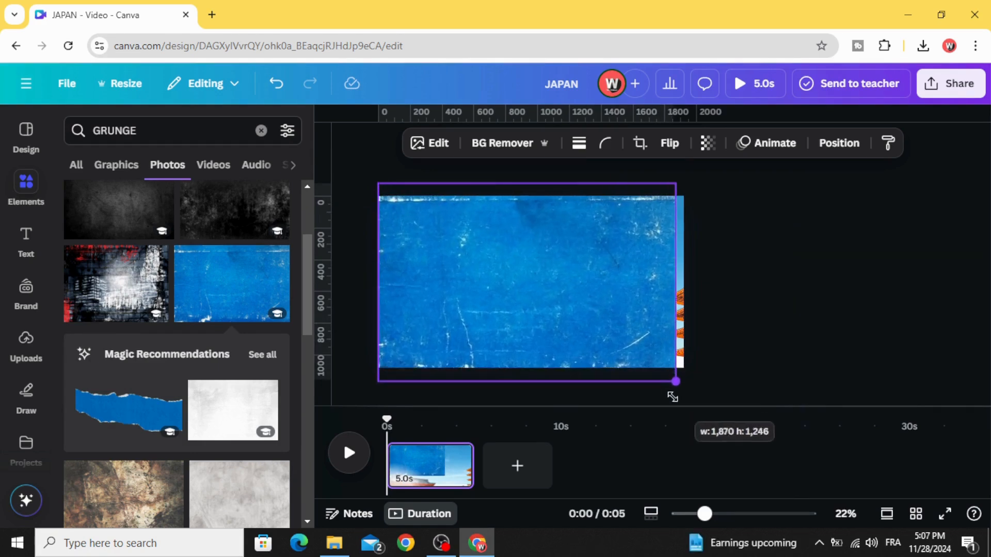
left_click_drag(676, 381, 682, 386)
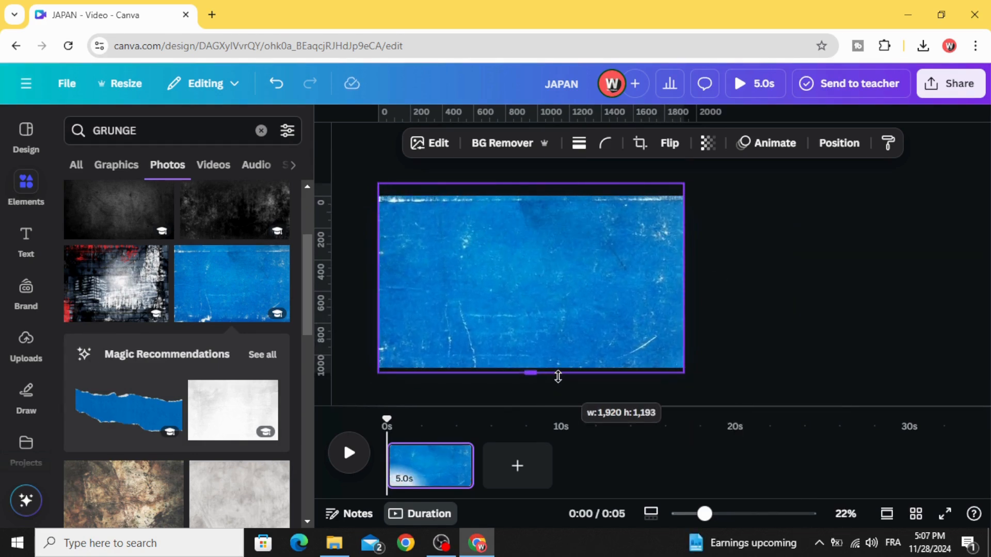
left_click(532, 281)
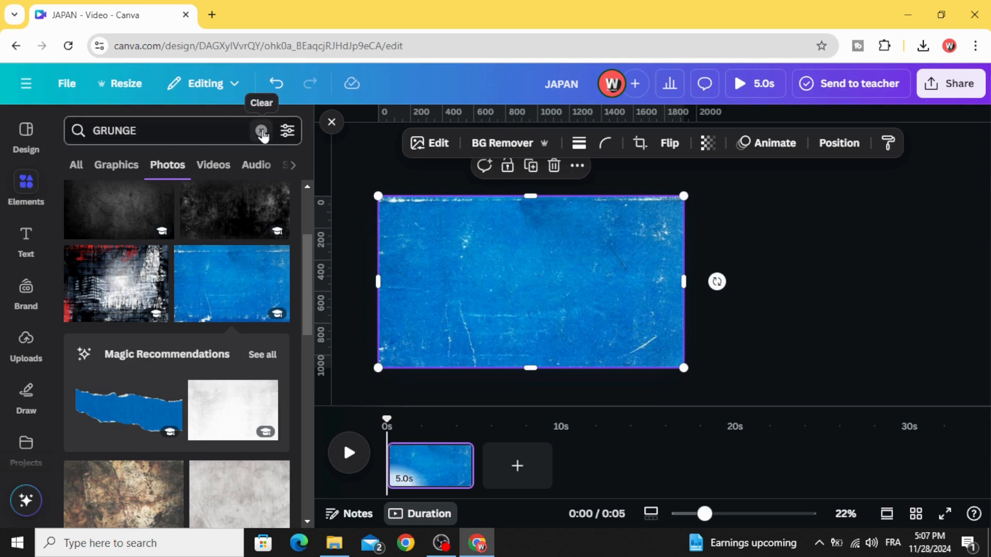
Add the white Japan map graphic from the 'JAPAN MAP' graphics search results.
left_click(262, 130)
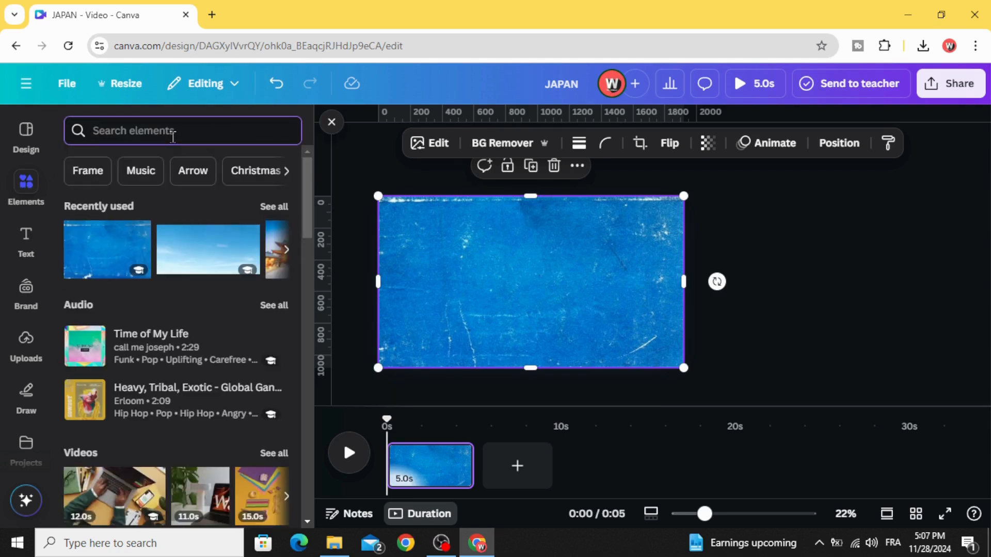
type("JAPAN")
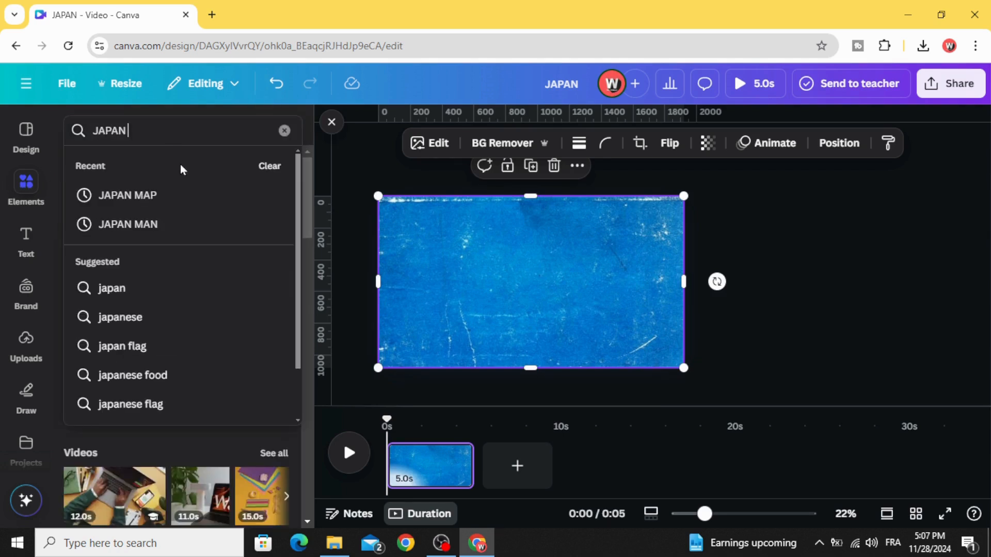
left_click(127, 195)
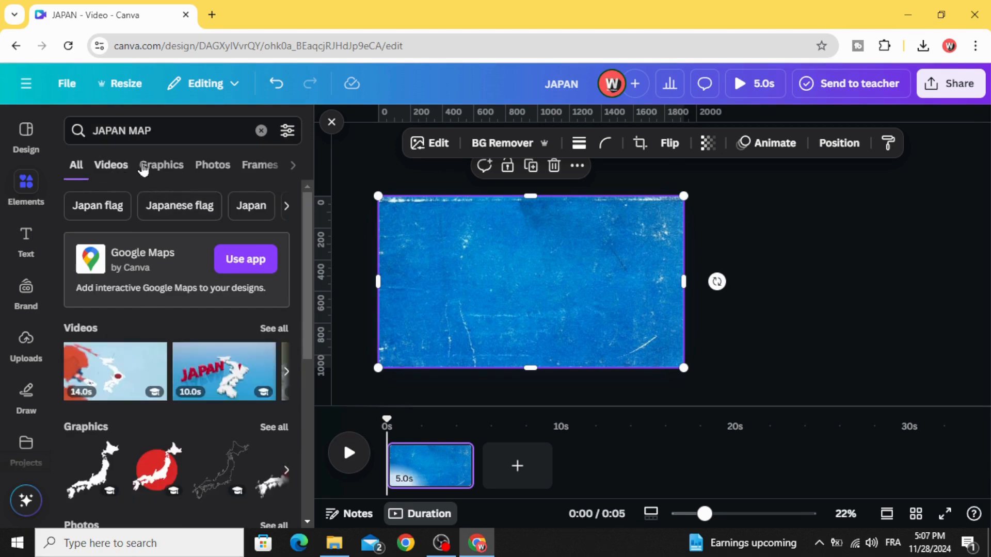
left_click(161, 165)
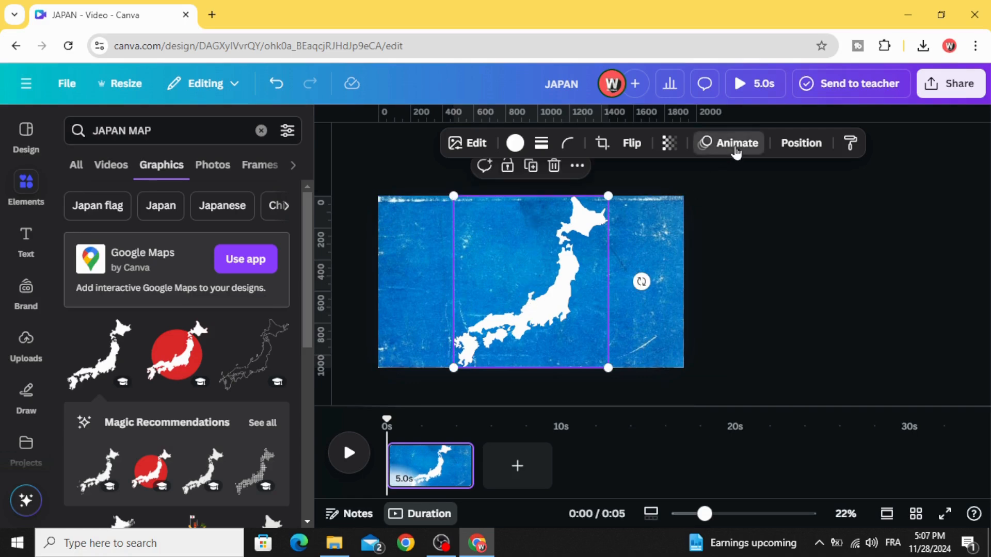
Give the Japan map a maximum-intensity Tumble animation and trim the page to 2.5 seconds.
left_click(735, 143)
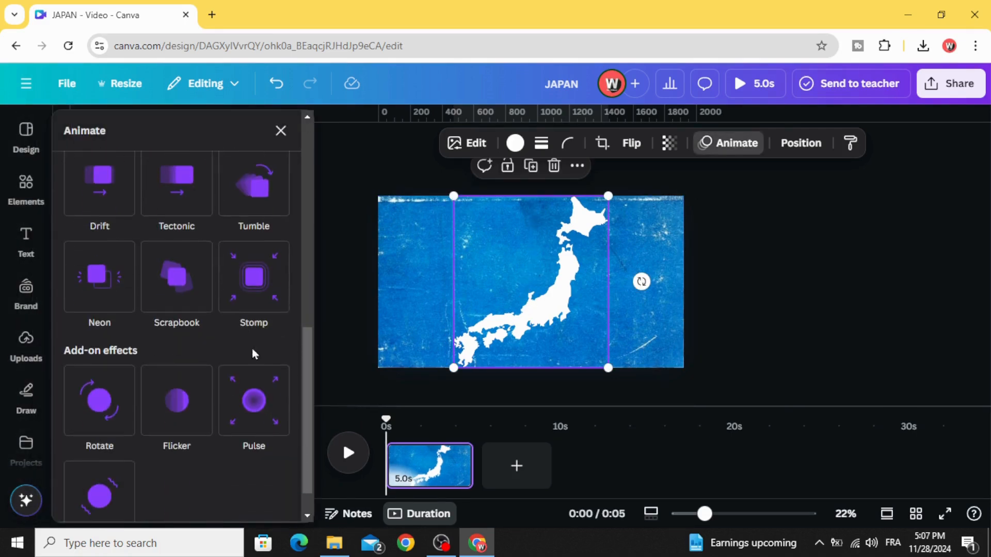
left_click(253, 183)
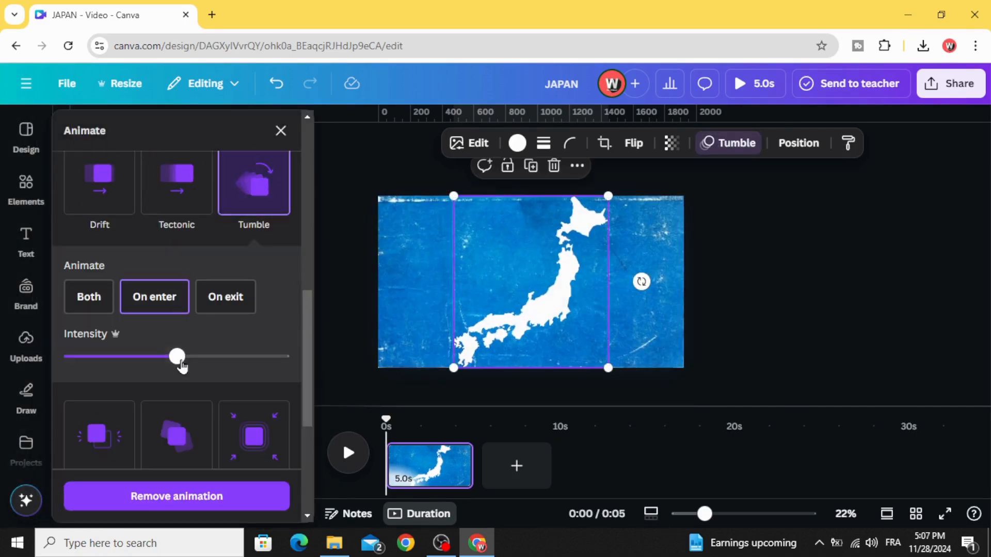
left_click_drag(177, 356, 278, 356)
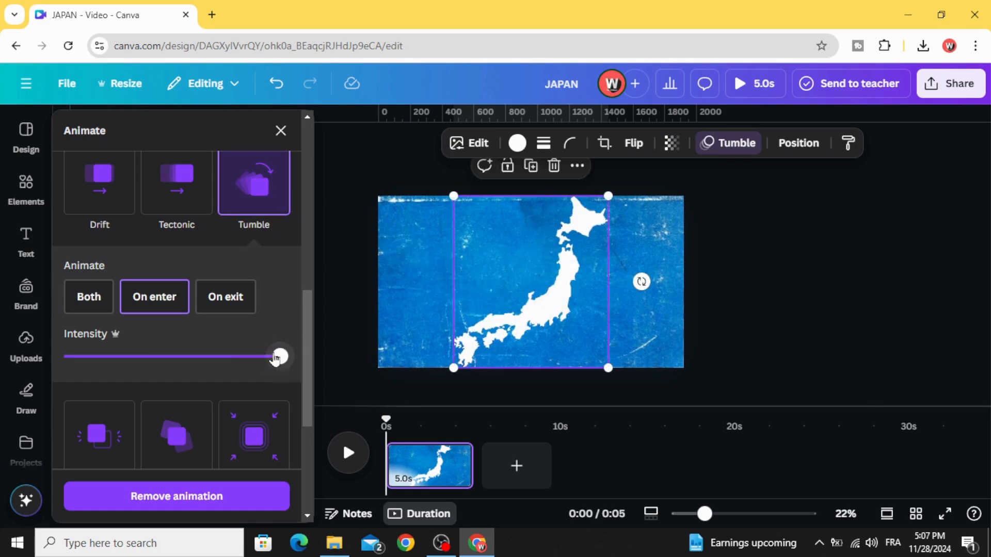
left_click_drag(278, 357, 245, 356)
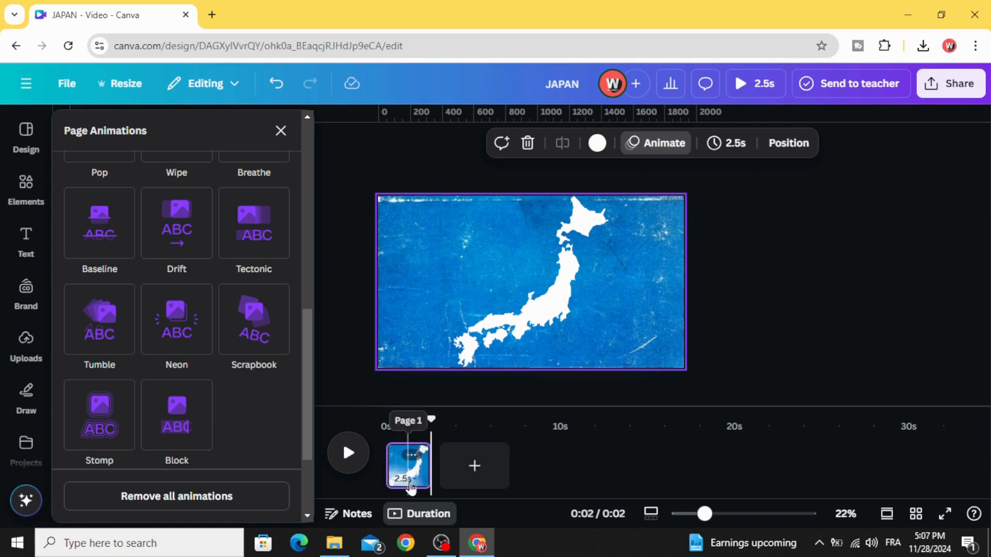
Duplicate the first page and set the Japan map's transparency to 0.
right_click(408, 466)
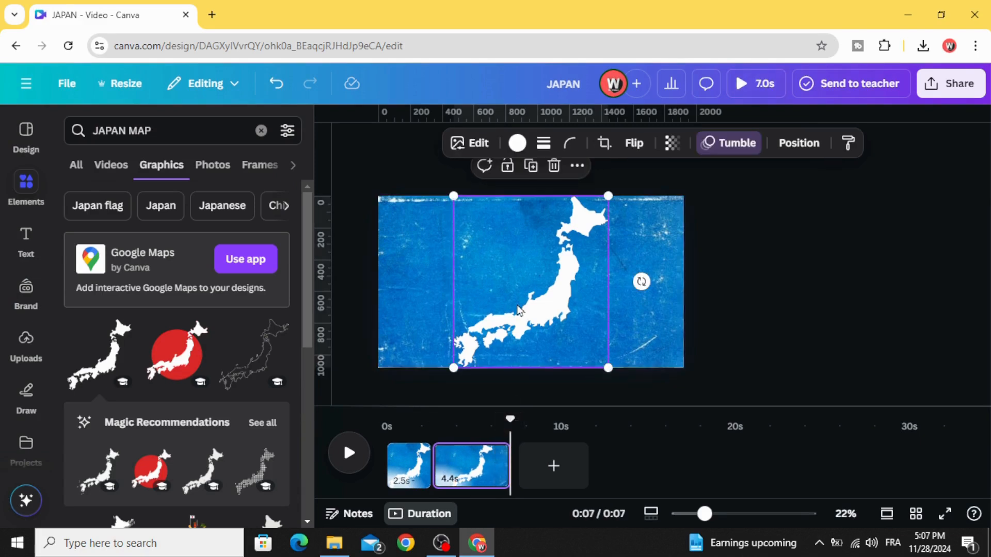
mouse_move(628, 389)
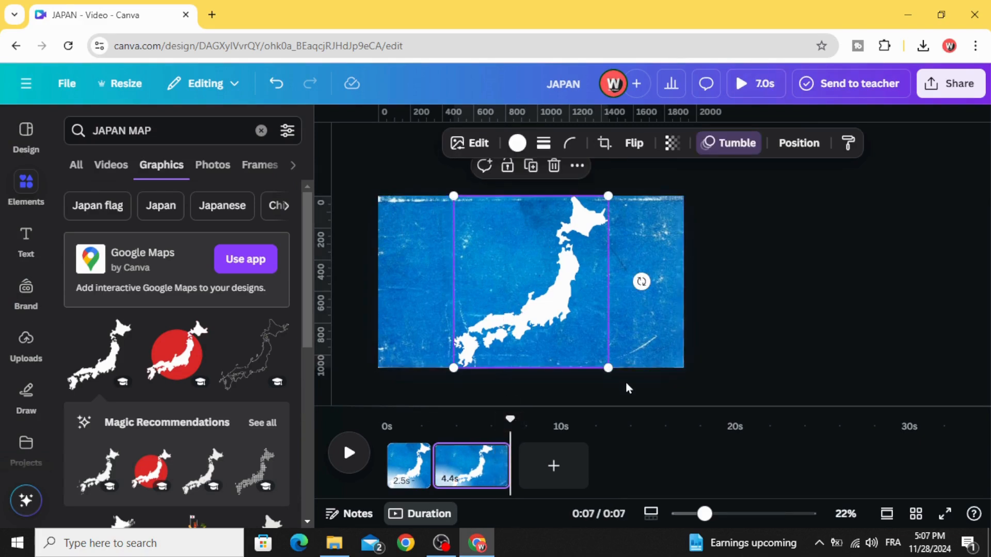
left_click_drag(607, 367, 704, 407)
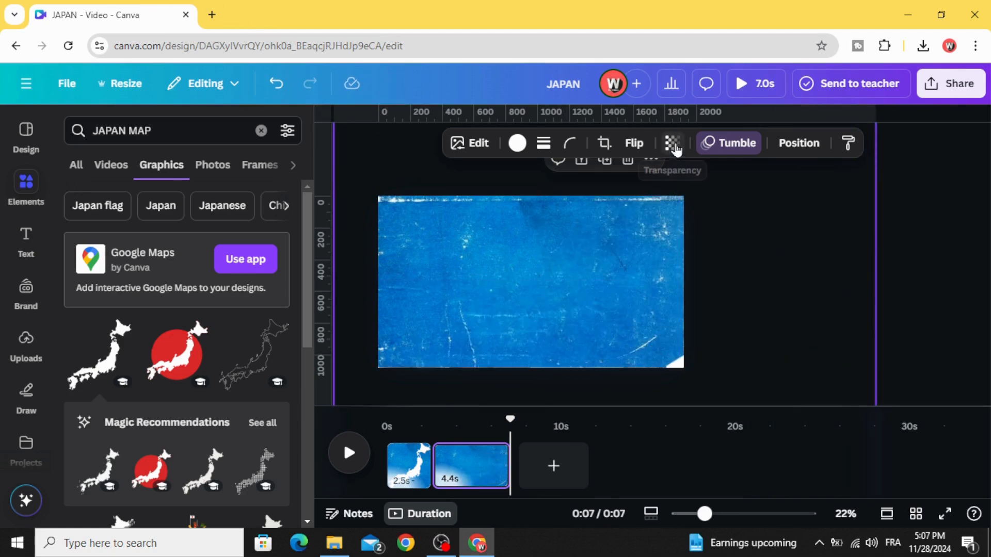
left_click(673, 143)
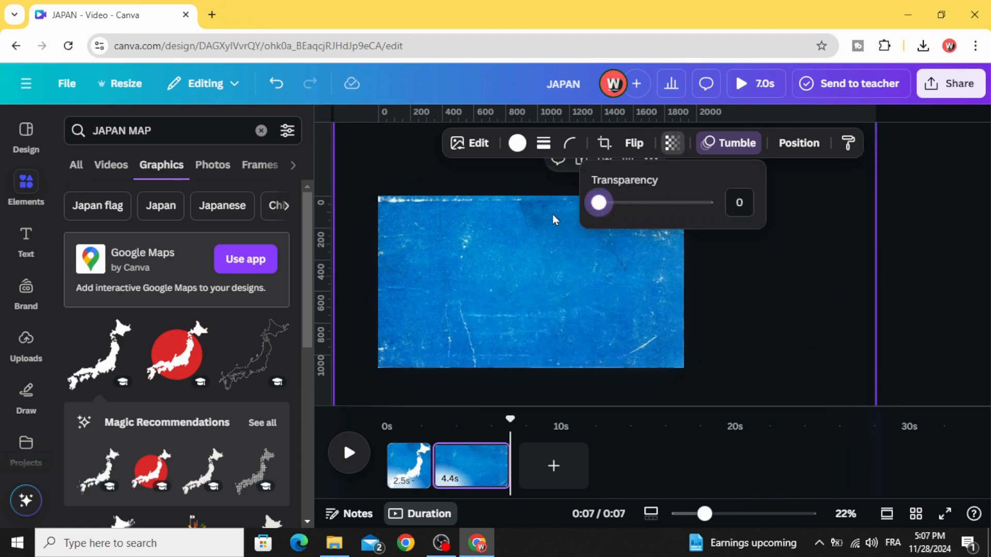
Fade the blue grunge texture to 0 transparency via the layers list and enlarge the temple photo.
right_click(531, 284)
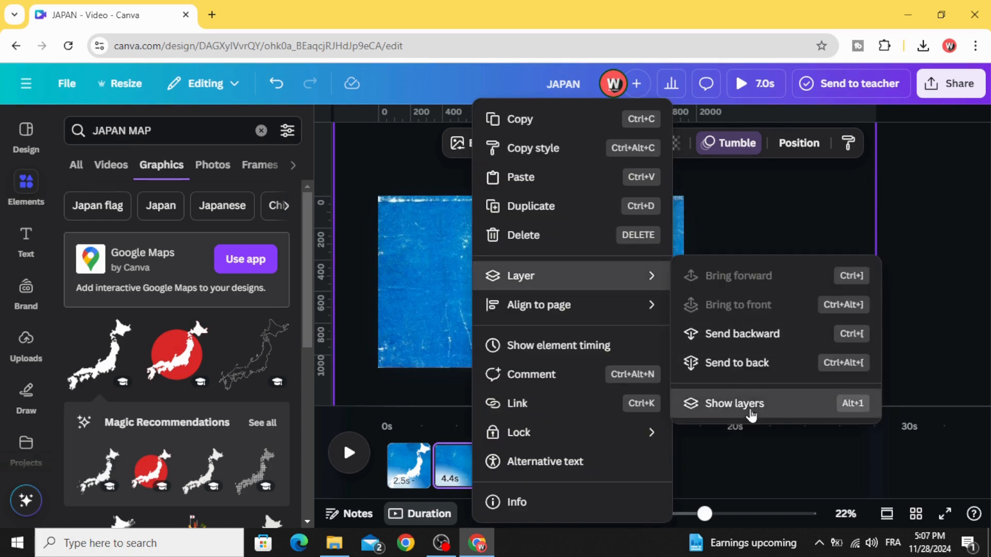
left_click(734, 403)
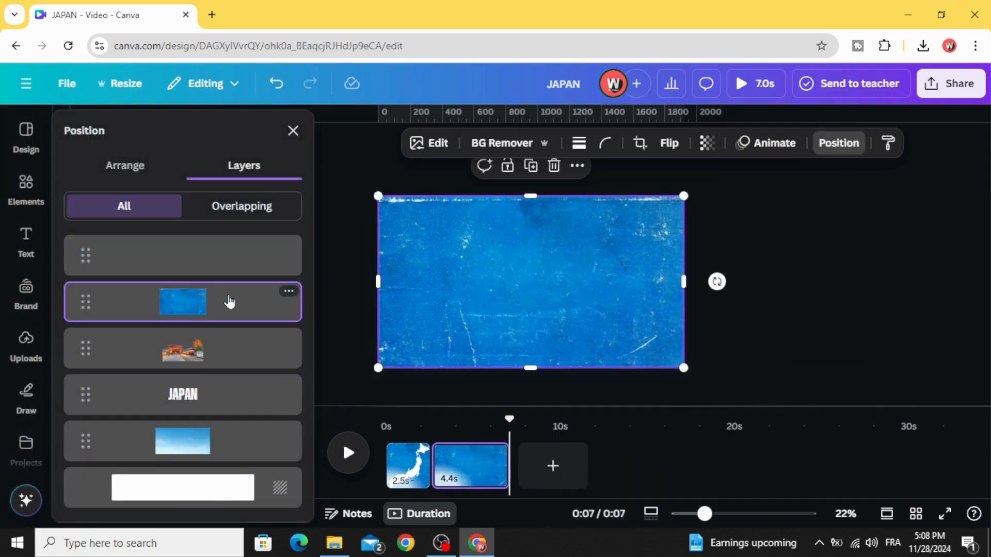
mouse_move(422, 258)
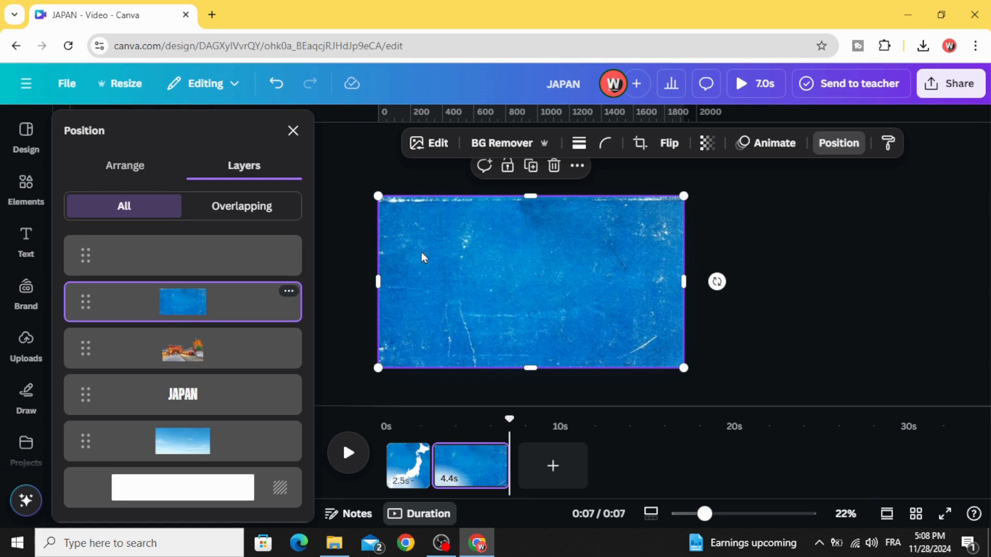
left_click(706, 143)
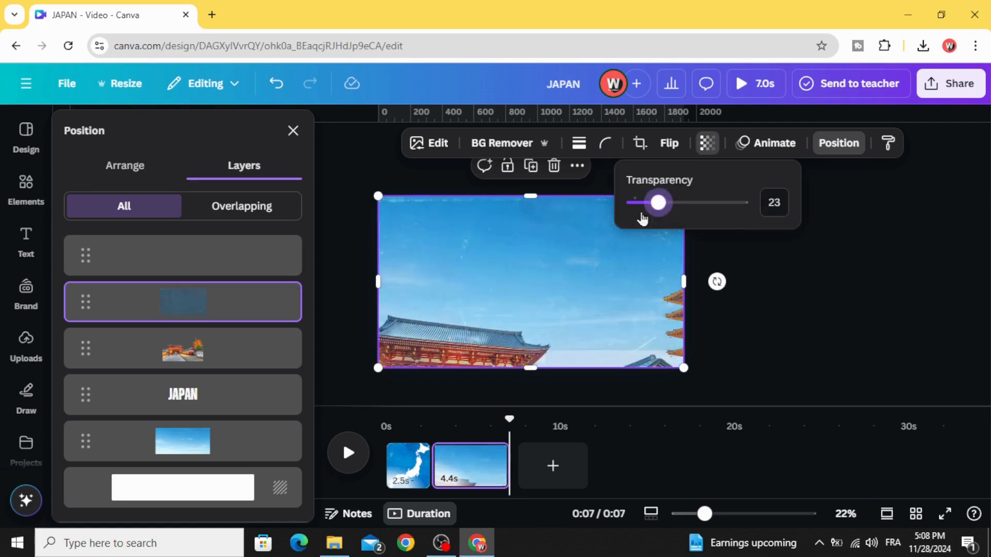
left_click_drag(657, 202, 632, 202)
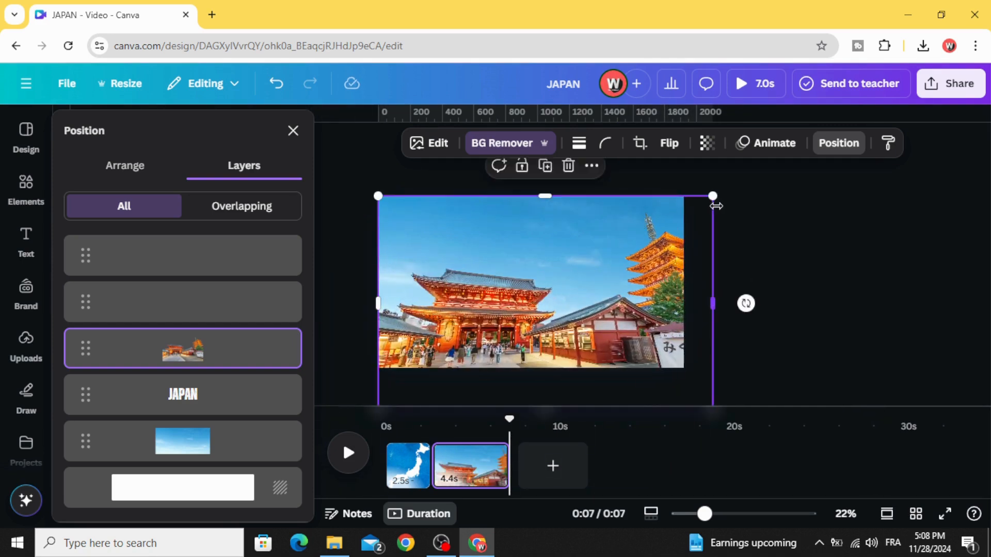
left_click_drag(712, 196, 682, 213)
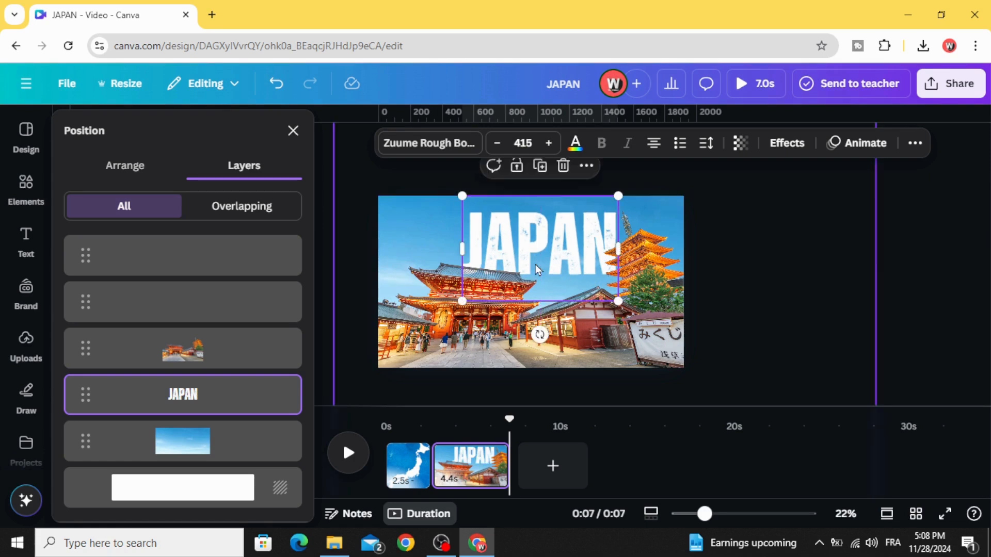
mouse_move(538, 260)
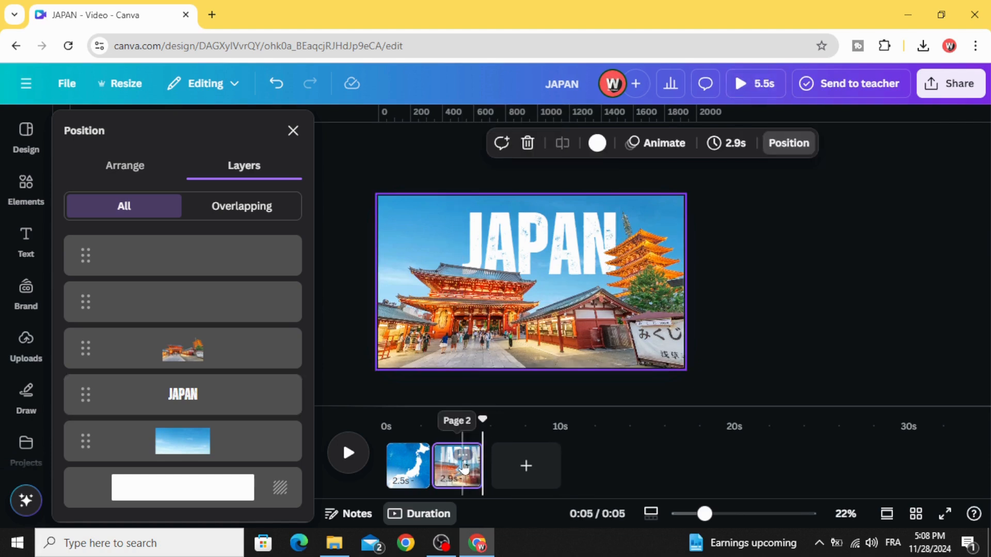
Extend page 2 to 3.1 seconds, duplicate it, and hide the temple photo on page 3.
left_click_drag(477, 467, 490, 466)
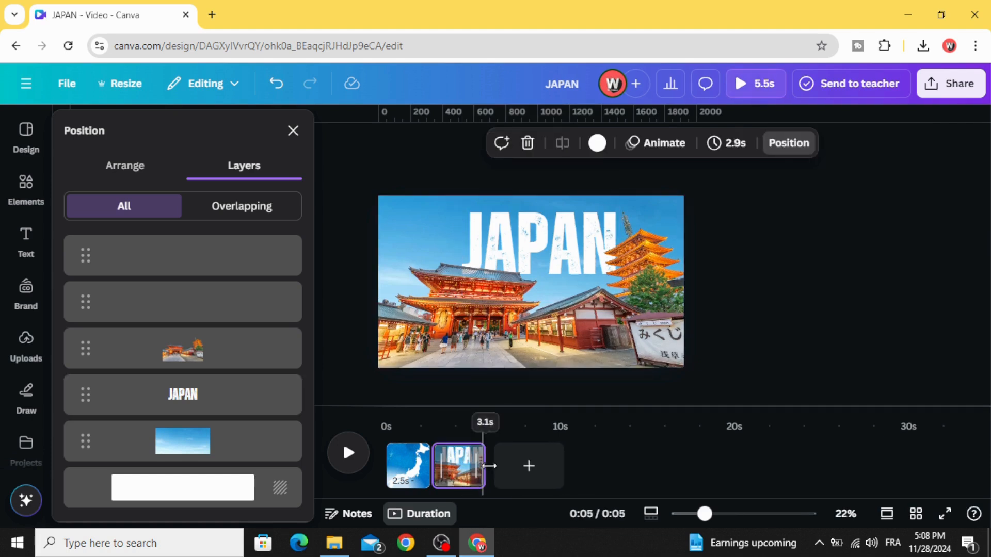
right_click(458, 465)
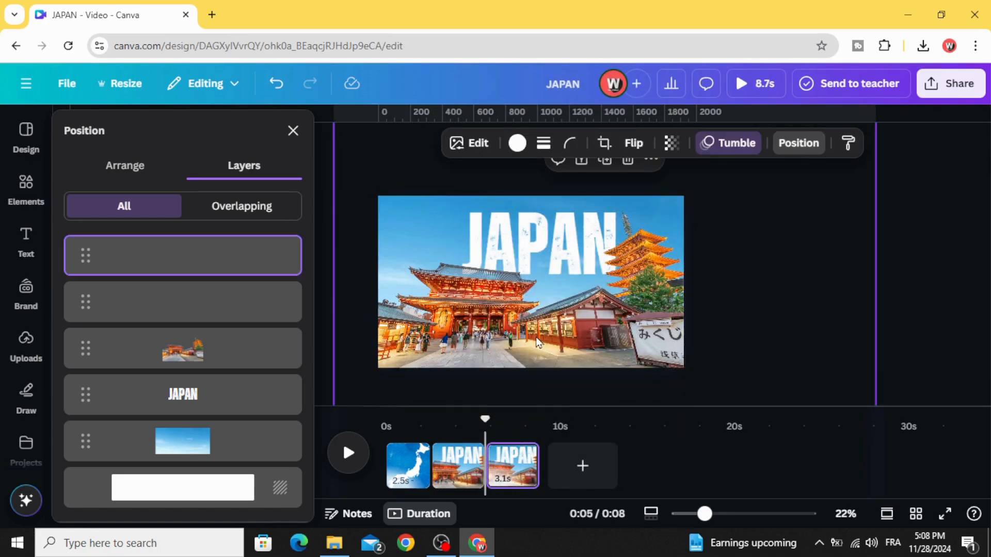
left_click_drag(706, 514, 699, 514)
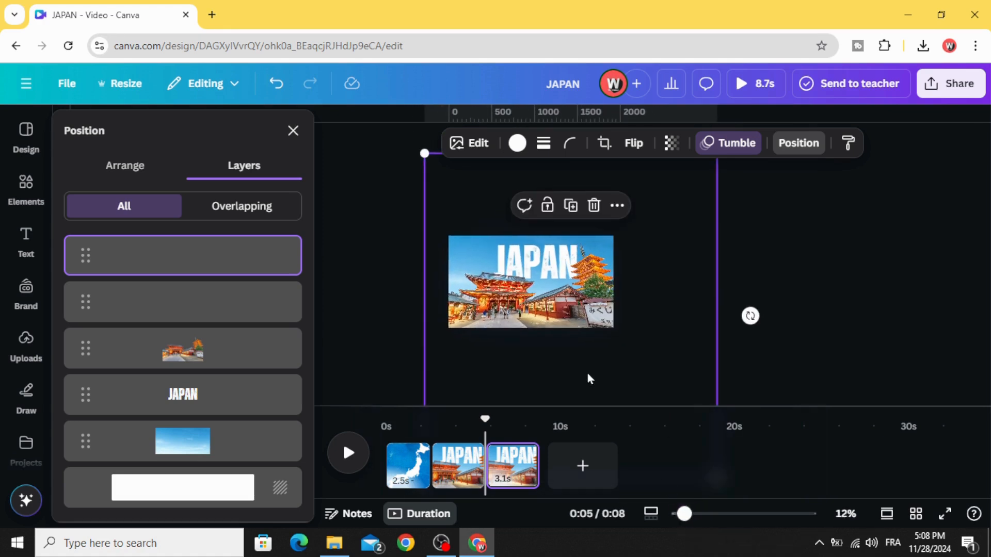
left_click(183, 348)
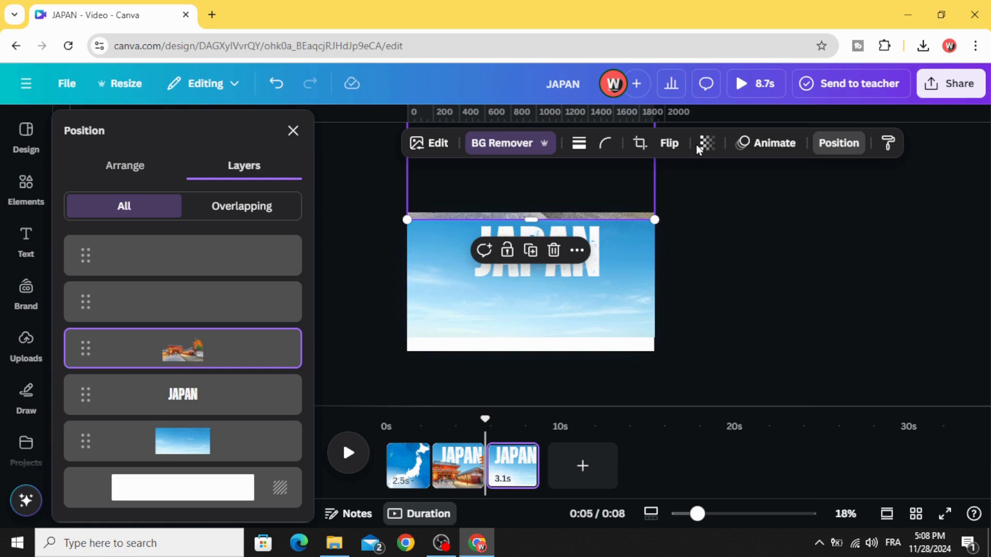
left_click(706, 143)
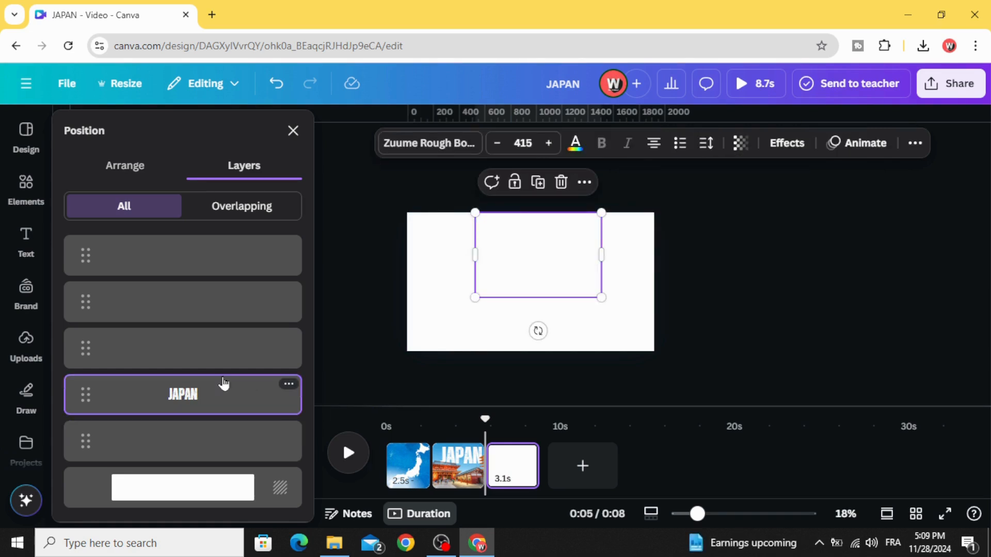
Colour the JAPAN title blue and move it to the top centre of page 3.
left_click(574, 143)
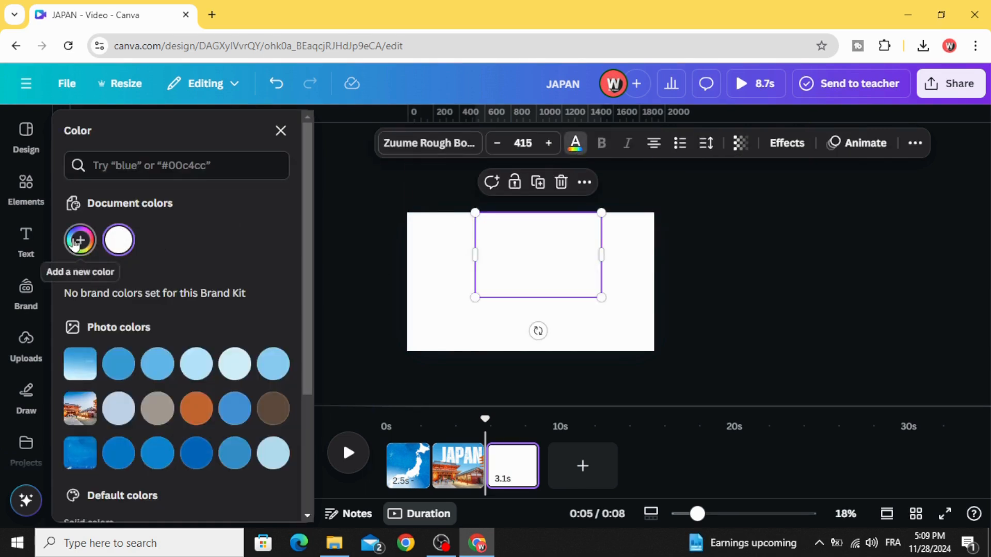
left_click(157, 453)
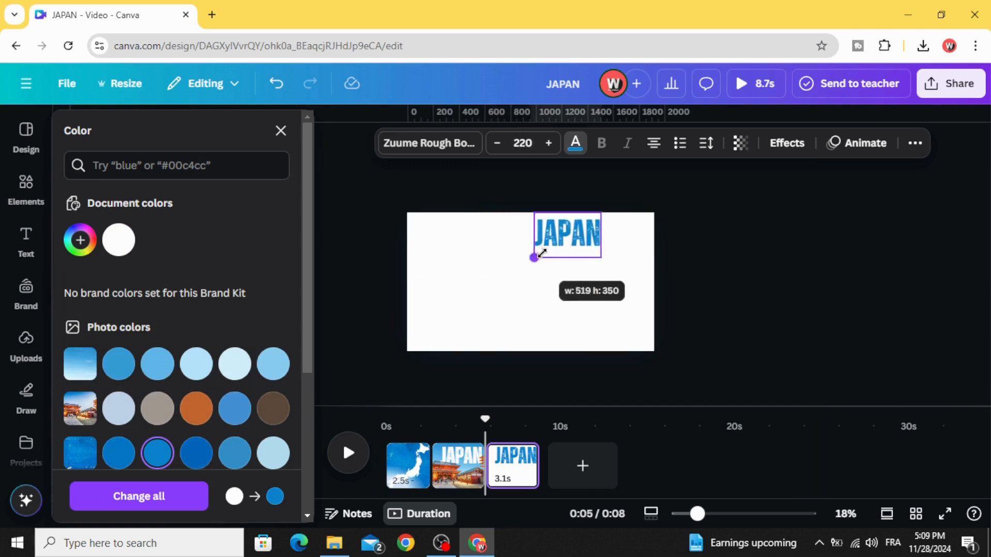
left_click_drag(532, 256, 530, 249)
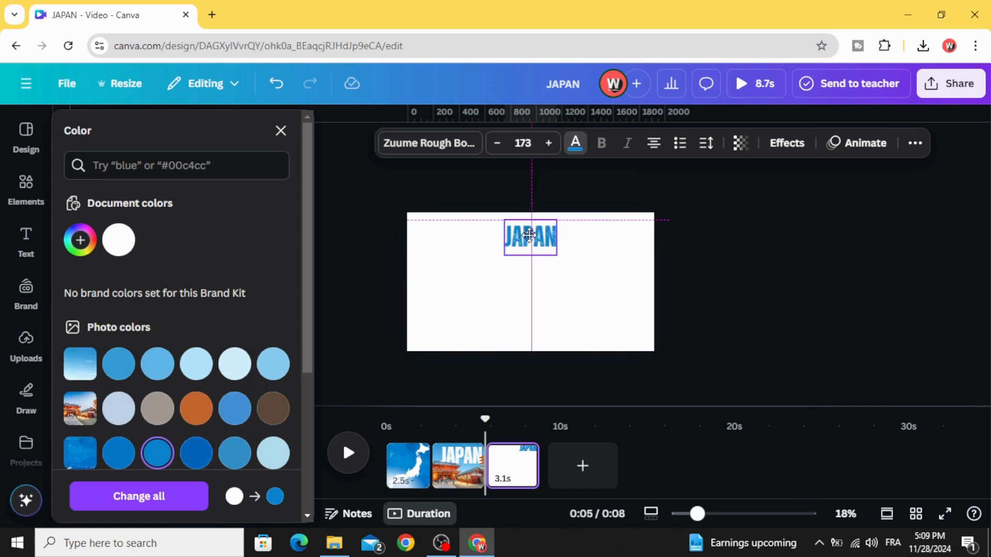
left_click(529, 237)
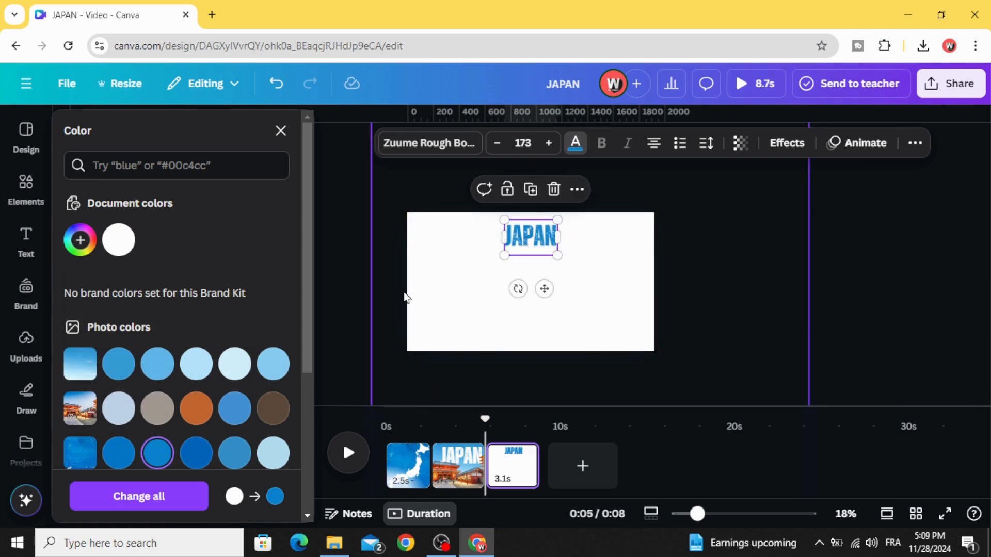
left_click(25, 189)
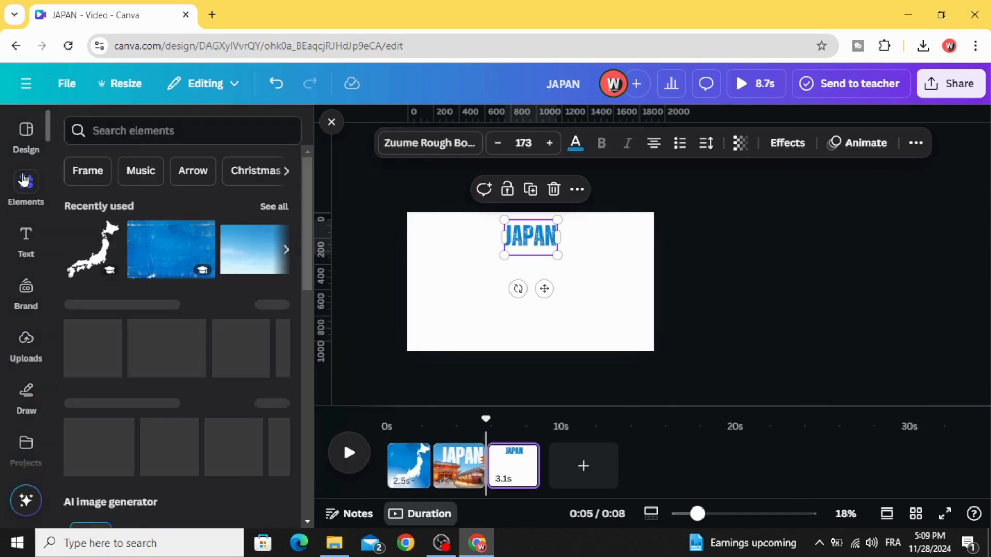
Round the rectangle frames' corners to about 23 beneath the JAPAN title.
scroll("down", 3)
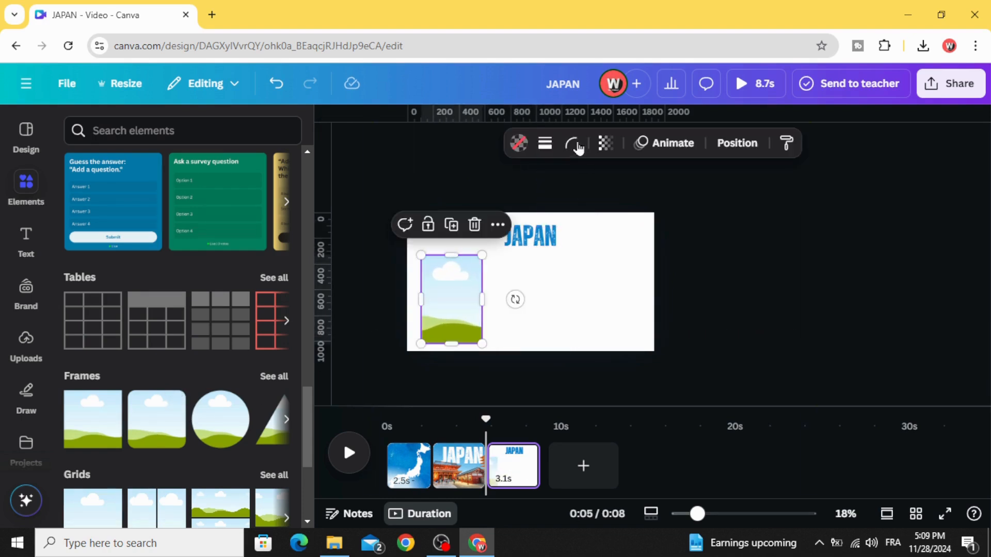
left_click(571, 143)
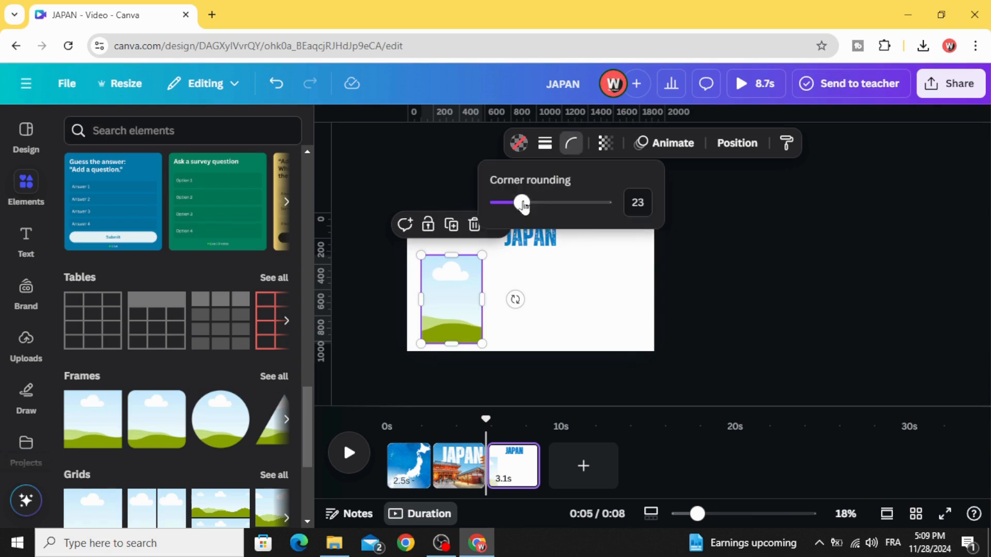
left_click_drag(521, 203, 603, 202)
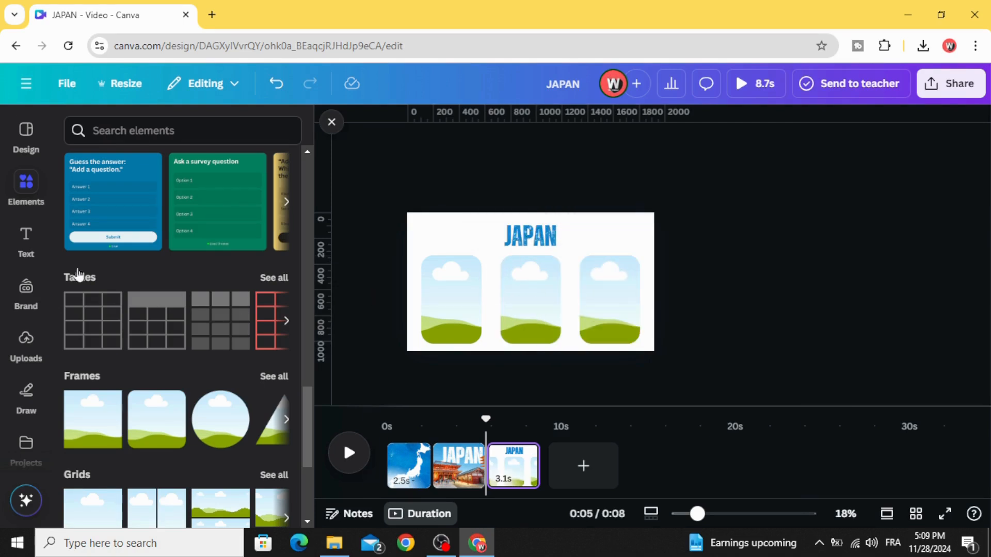
left_click(183, 130)
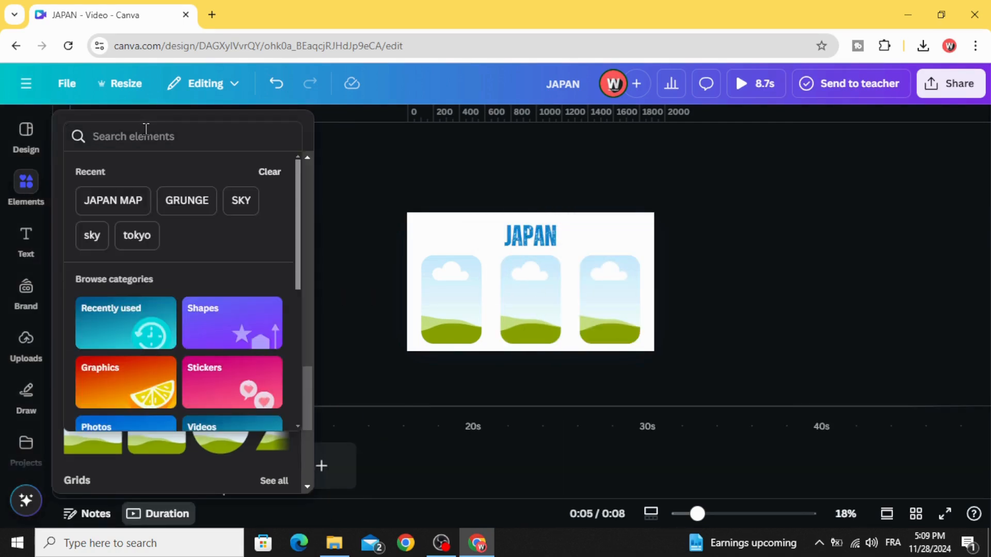
mouse_move(161, 162)
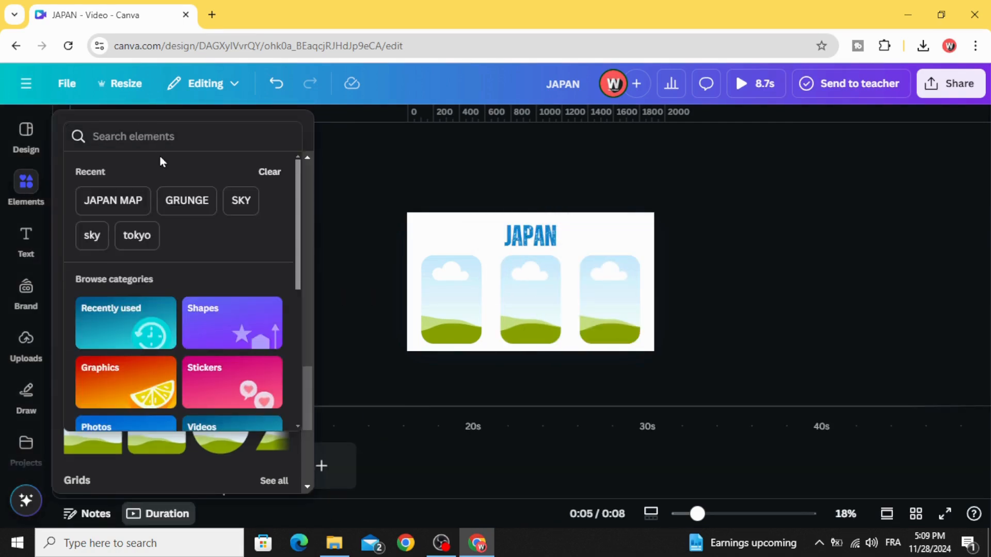
Search 'japan' photos and fill the frames with Mount Fuji, shrine gate and street photos.
type("japan")
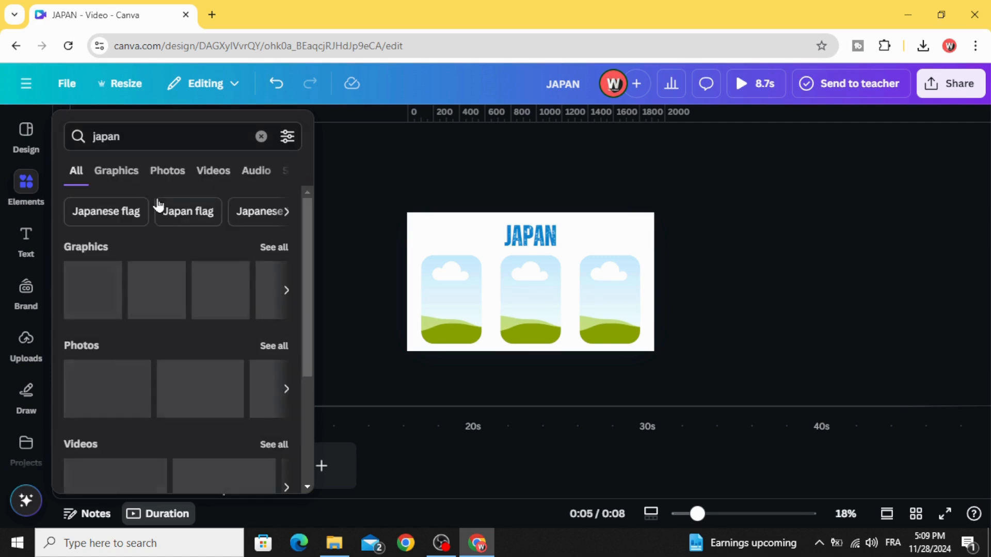
left_click(166, 171)
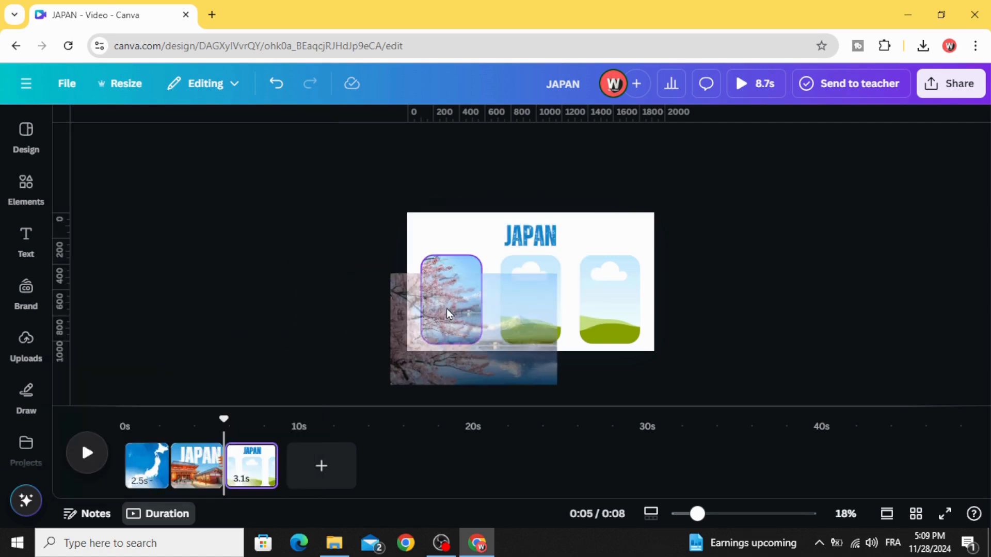
double_click(451, 301)
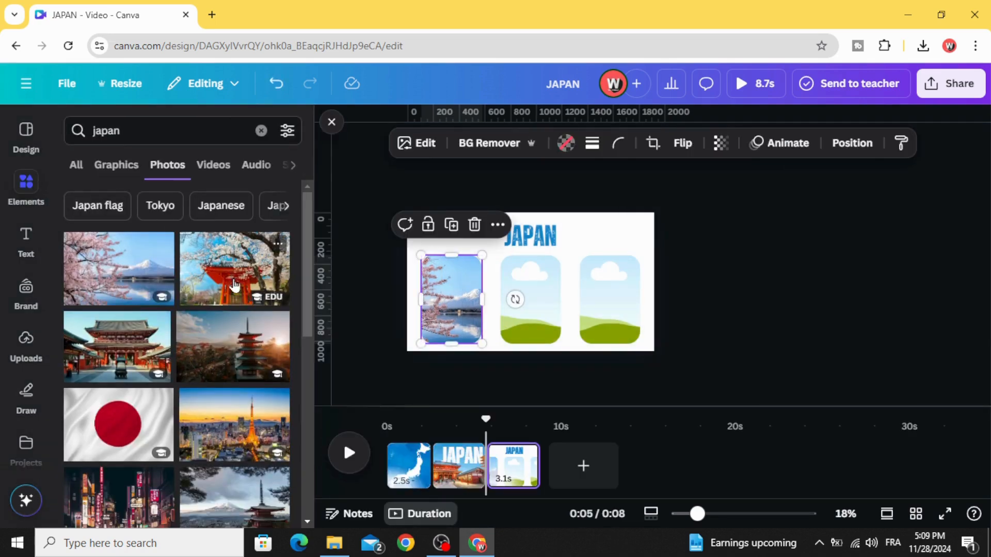
scroll("down", 3)
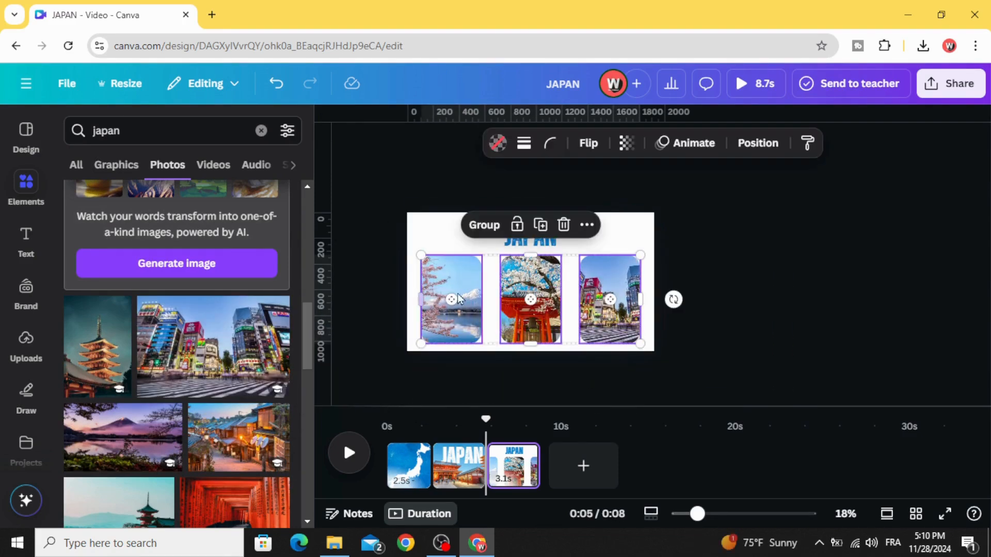
Paste the three-frame group below the temple page and lower its transparency.
right_click(531, 300)
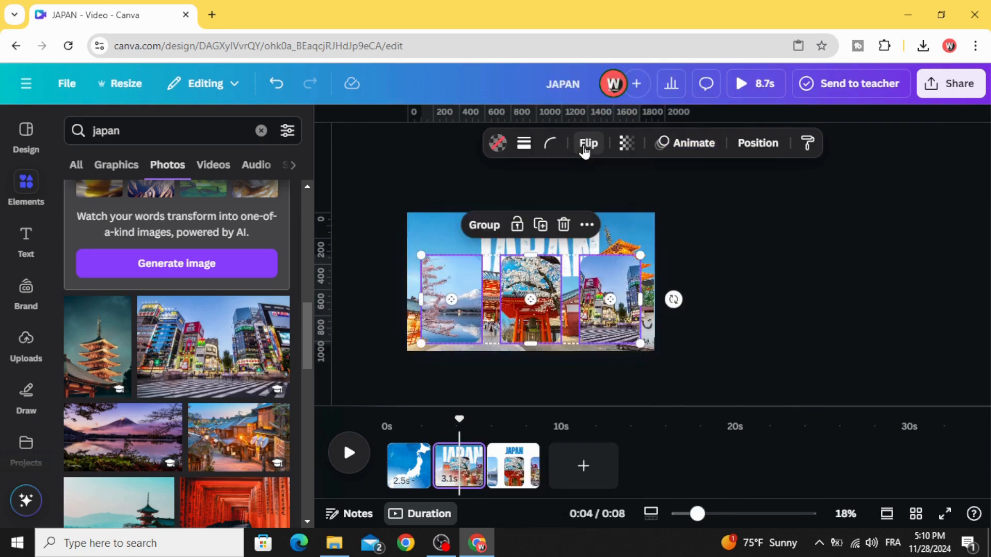
left_click(587, 143)
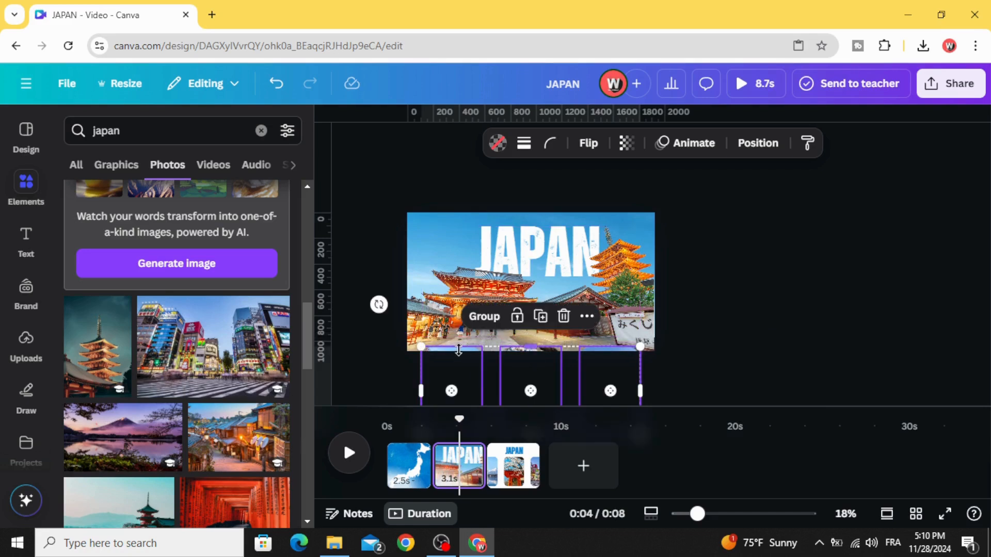
mouse_move(626, 143)
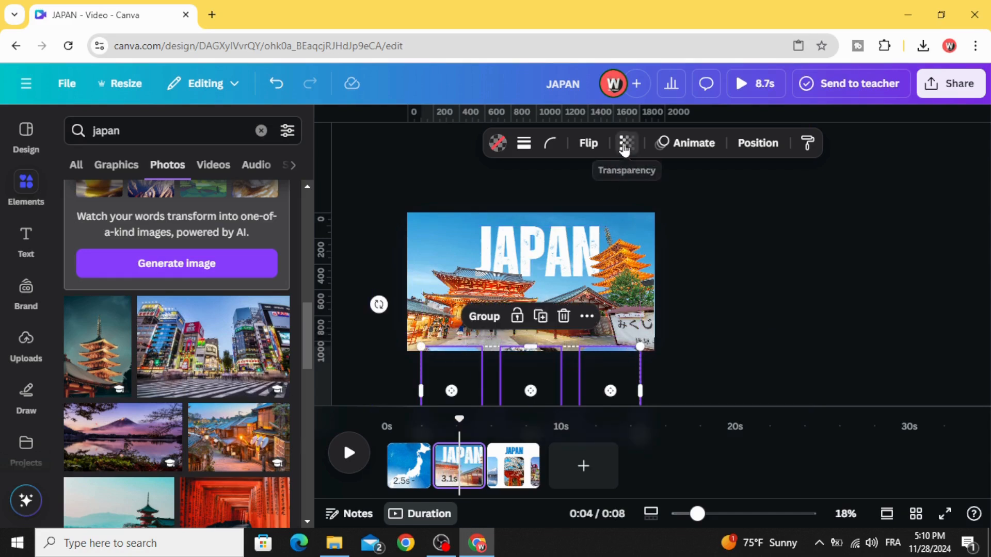
left_click(626, 143)
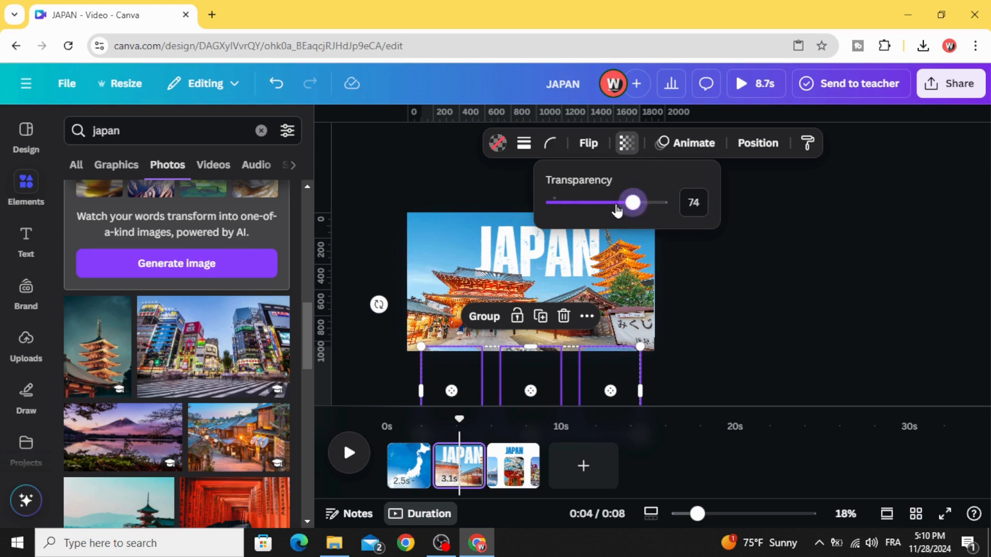
left_click(385, 352)
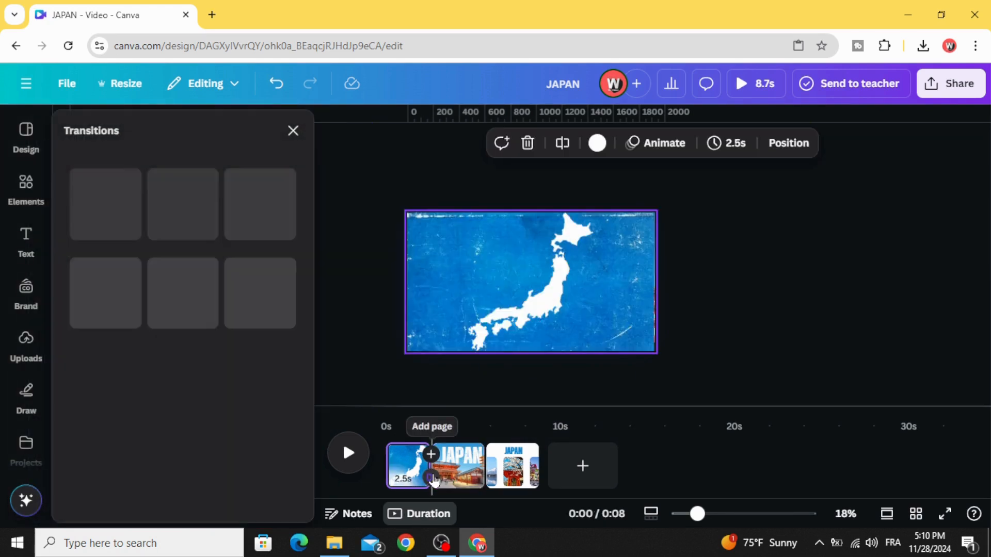
Apply a 1-second Match & Move transition between all pages and play the preview.
left_click(99, 326)
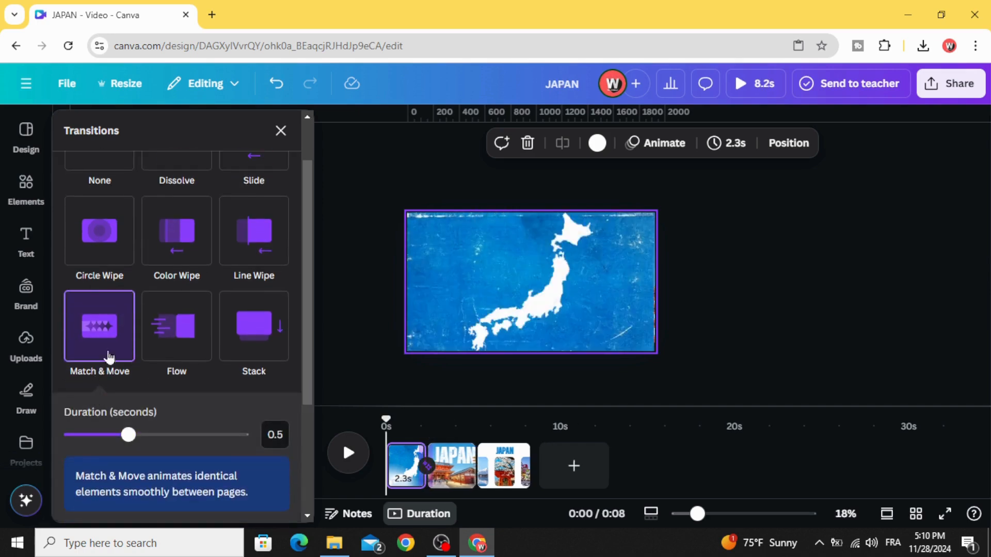
left_click_drag(127, 434, 171, 289)
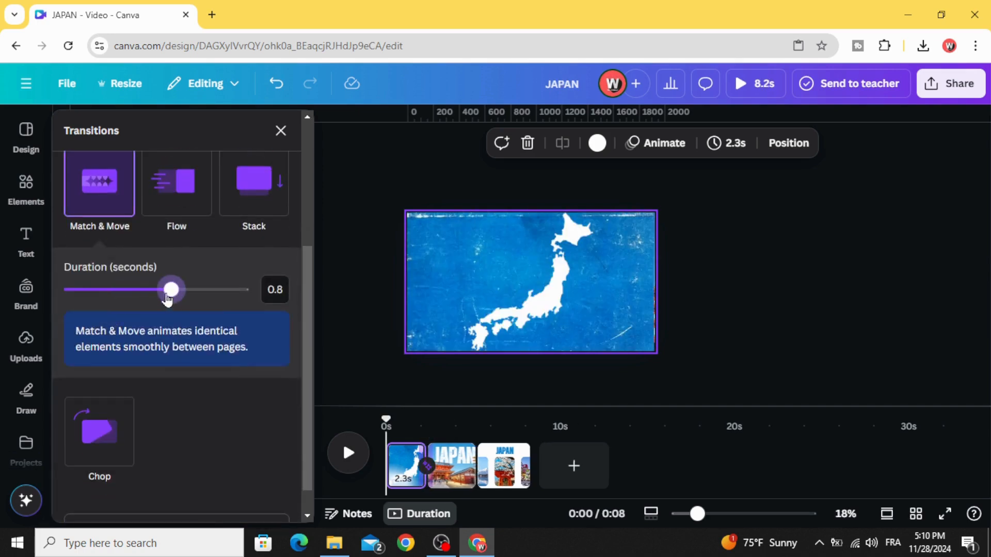
left_click_drag(171, 289, 200, 290)
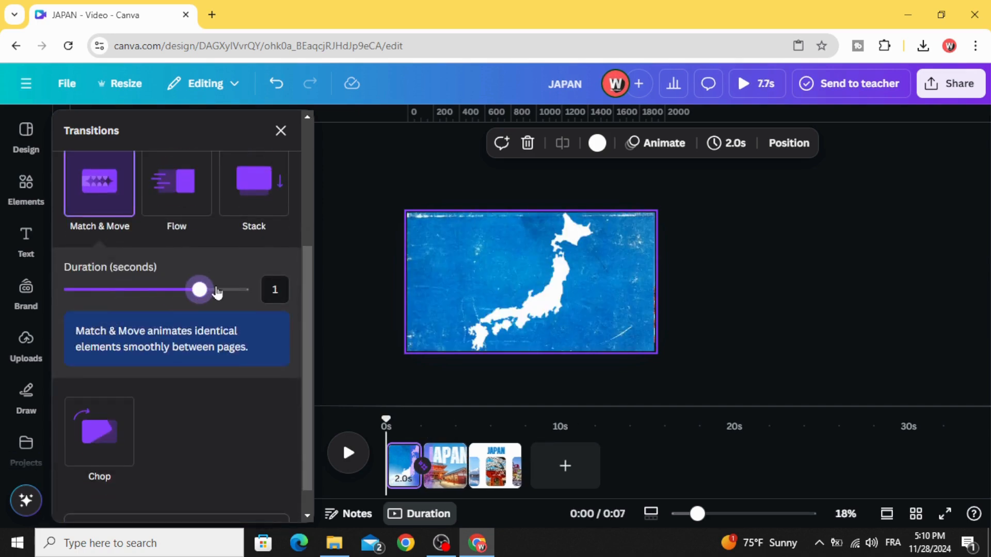
scroll("down", 3)
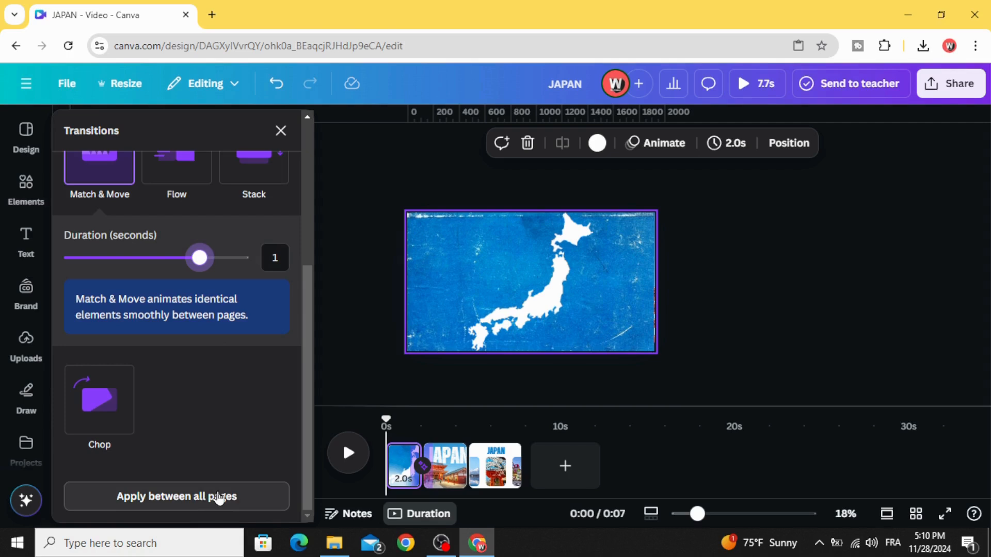
left_click(176, 496)
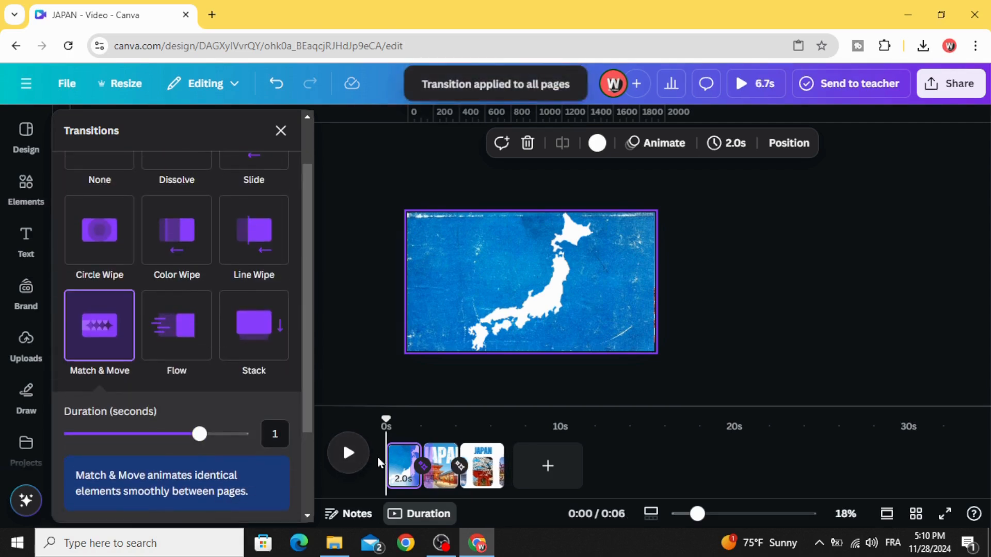
left_click(348, 453)
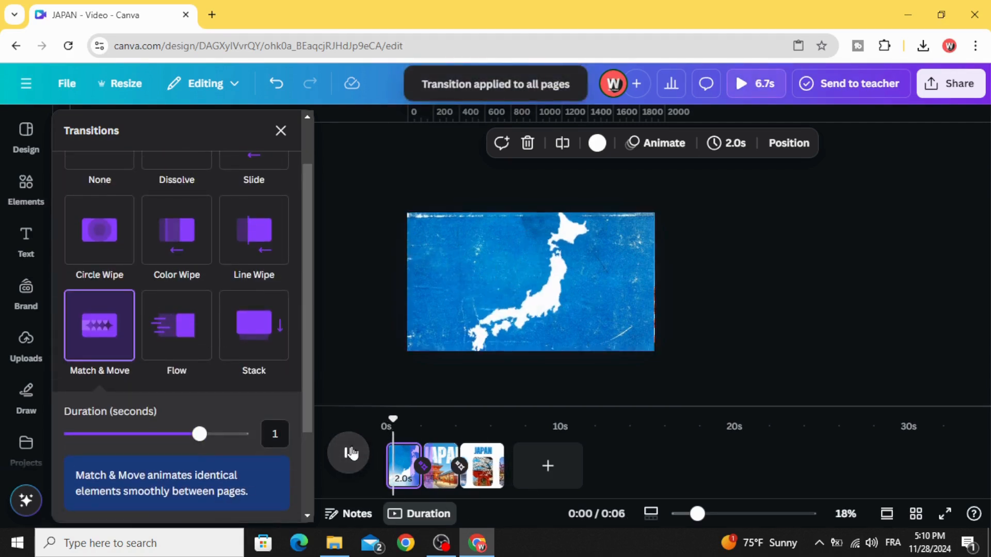